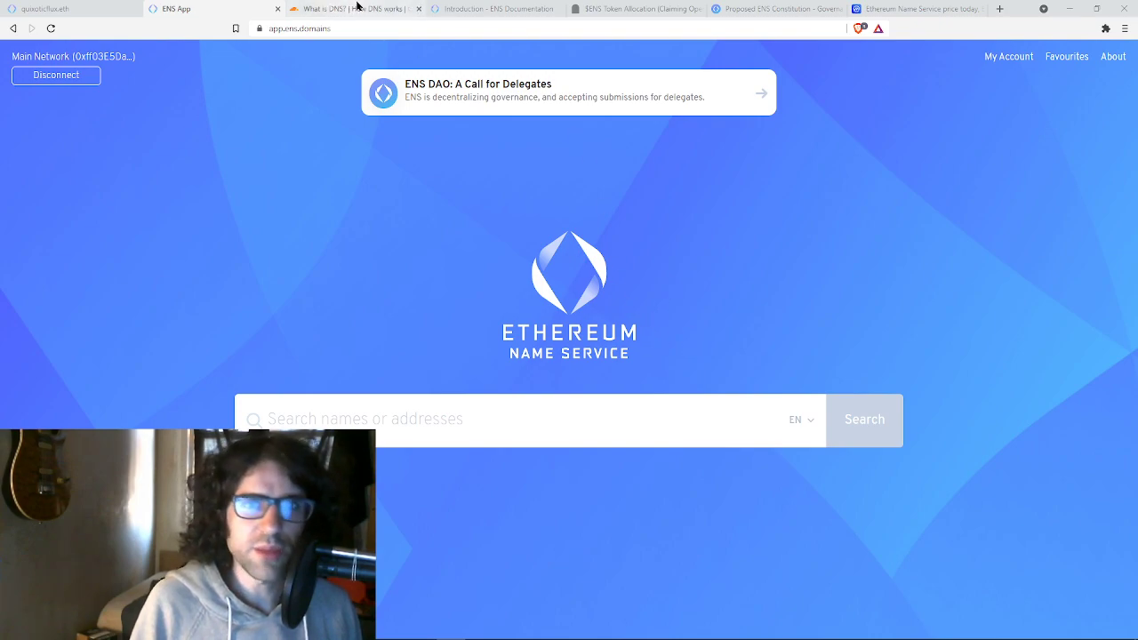
{"action": "mouse_move", "coordinate": [355, 8]}
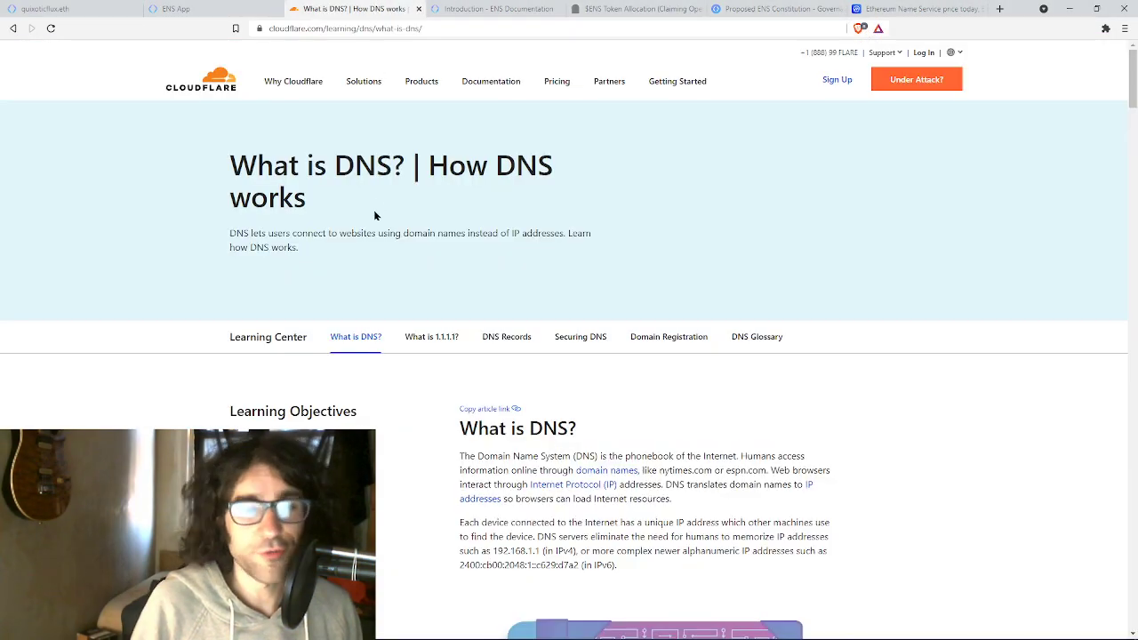
{"action": "mouse_move", "coordinate": [362, 269]}
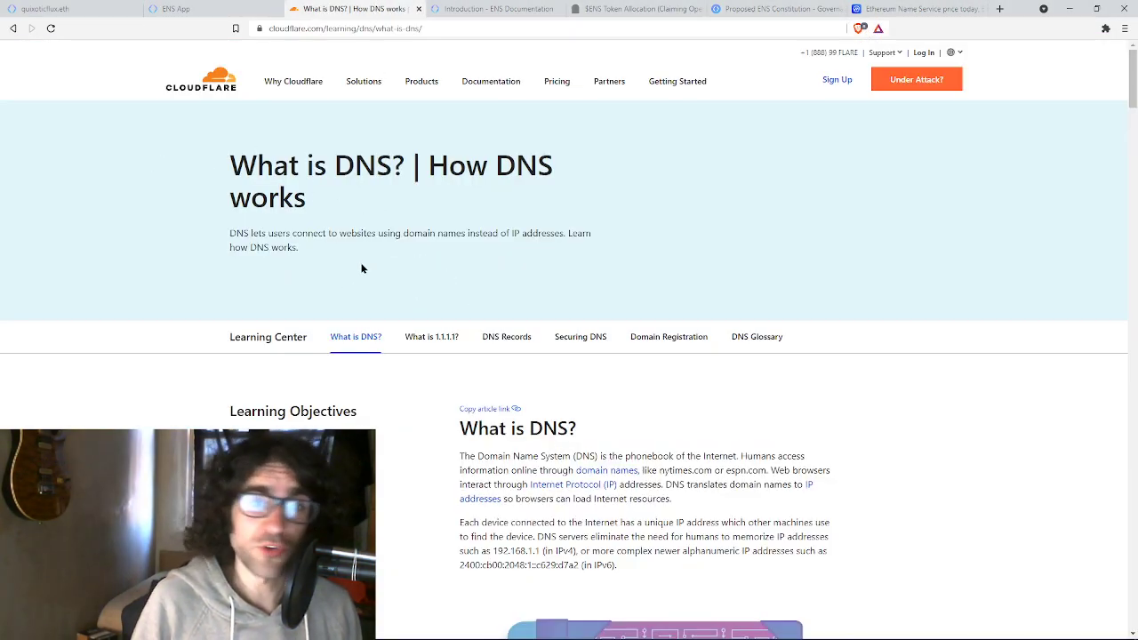
Scroll the Cloudflare 'What is DNS?' article to its opening definition of DNS
{"action": "scroll", "scroll_direction": "down", "scroll_amount": 3}
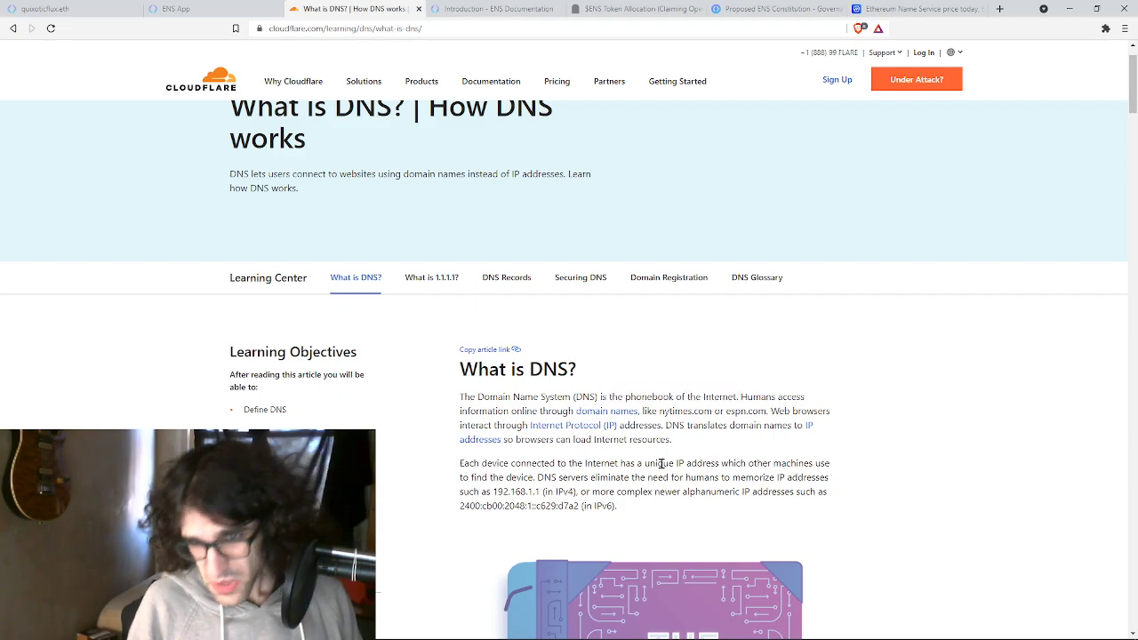
Load the ESPN homepage in a new tab as an example website
{"action": "left_click", "coordinate": [1000, 9]}
{"action": "type", "text": "espn.com"}
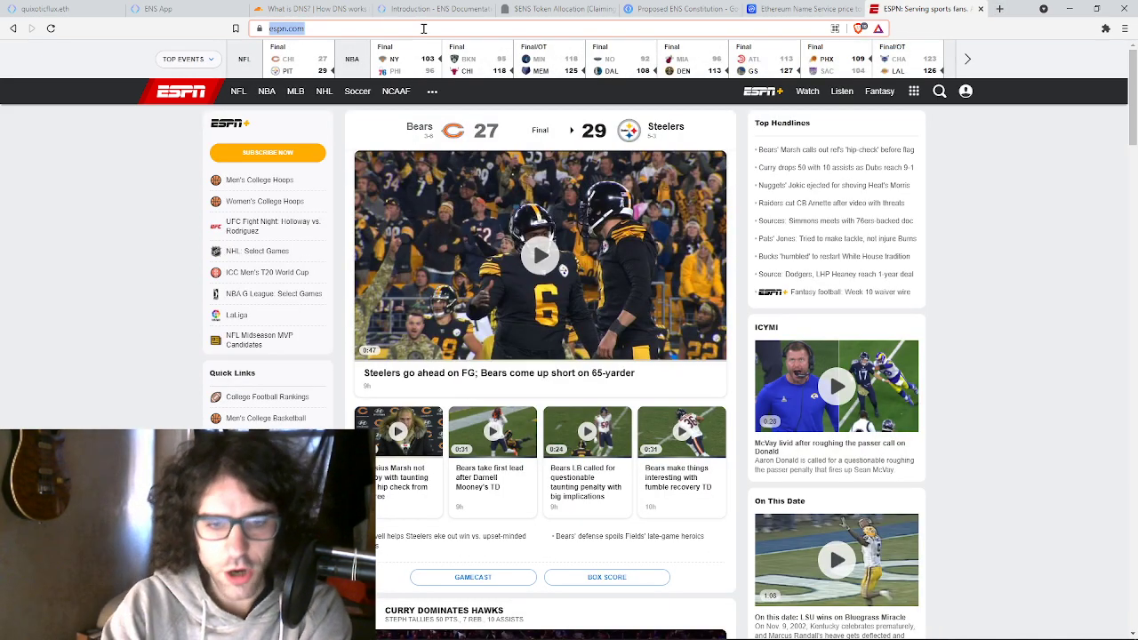
{"action": "key", "text": "f7"}
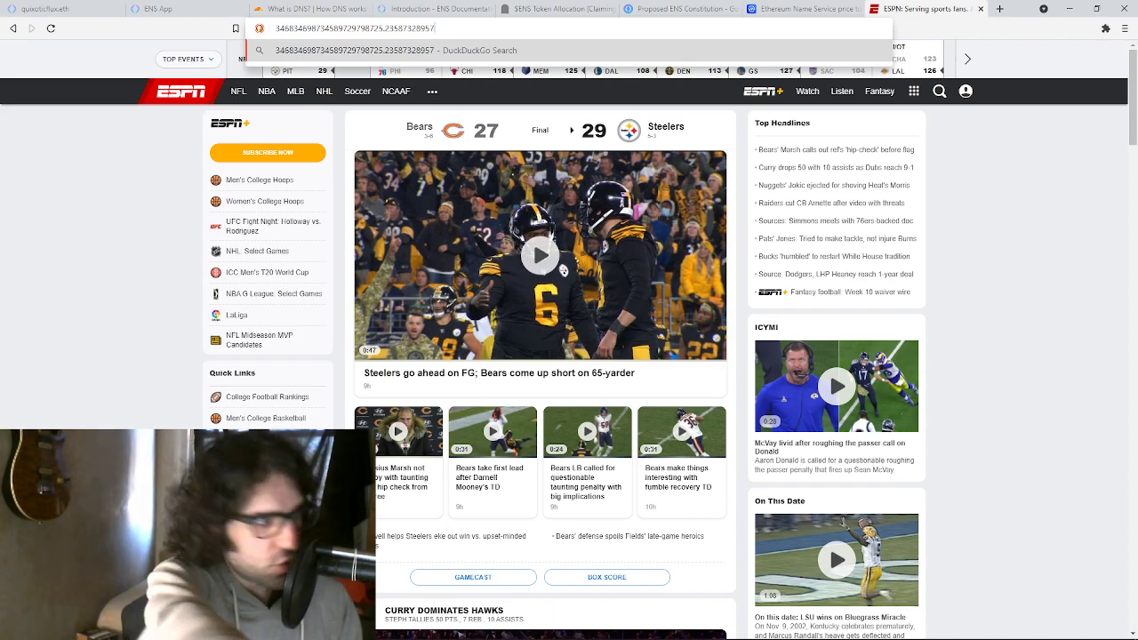
{"action": "mouse_move", "coordinate": [334, 183]}
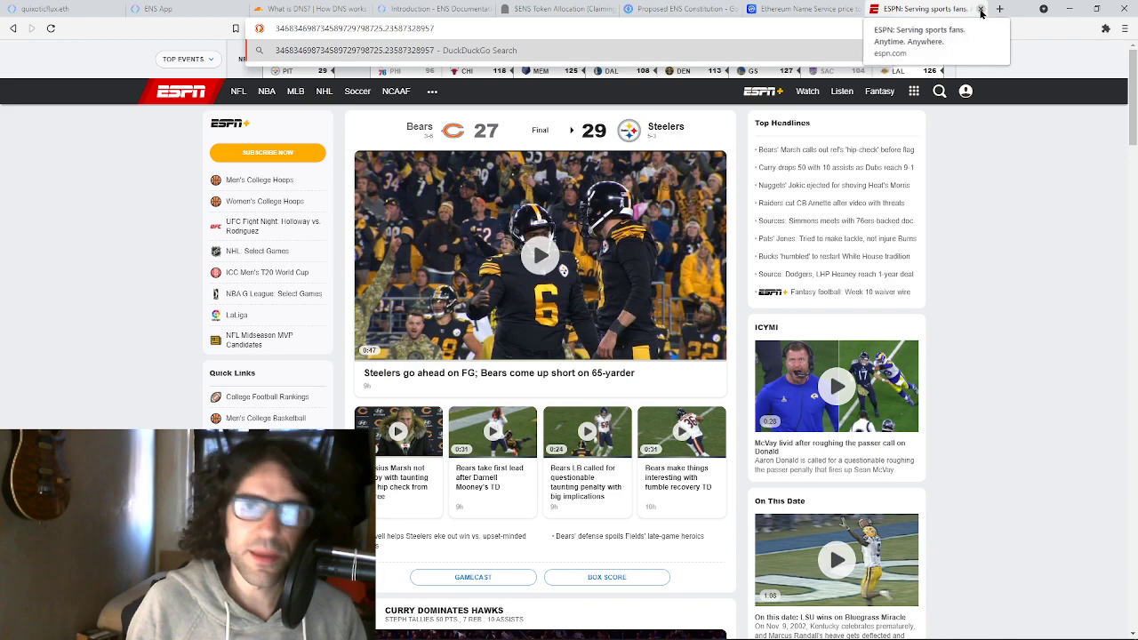
Close the ESPN tab, bringing the Cloudflare 'What is DNS?' article back
{"action": "left_click", "coordinate": [347, 8]}
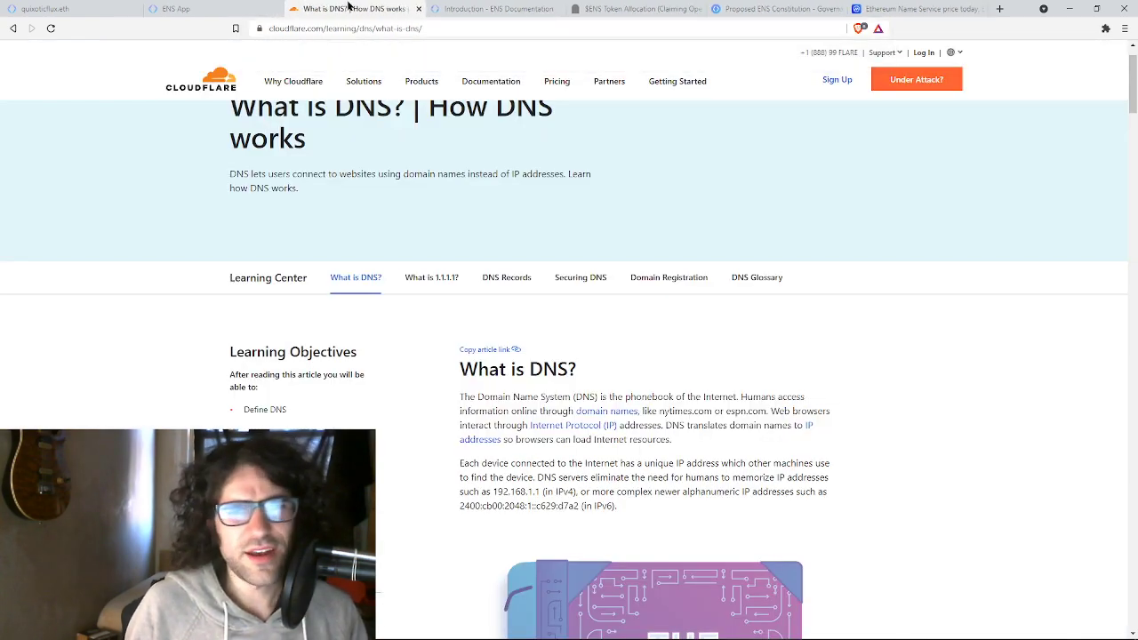
{"action": "mouse_move", "coordinate": [356, 8]}
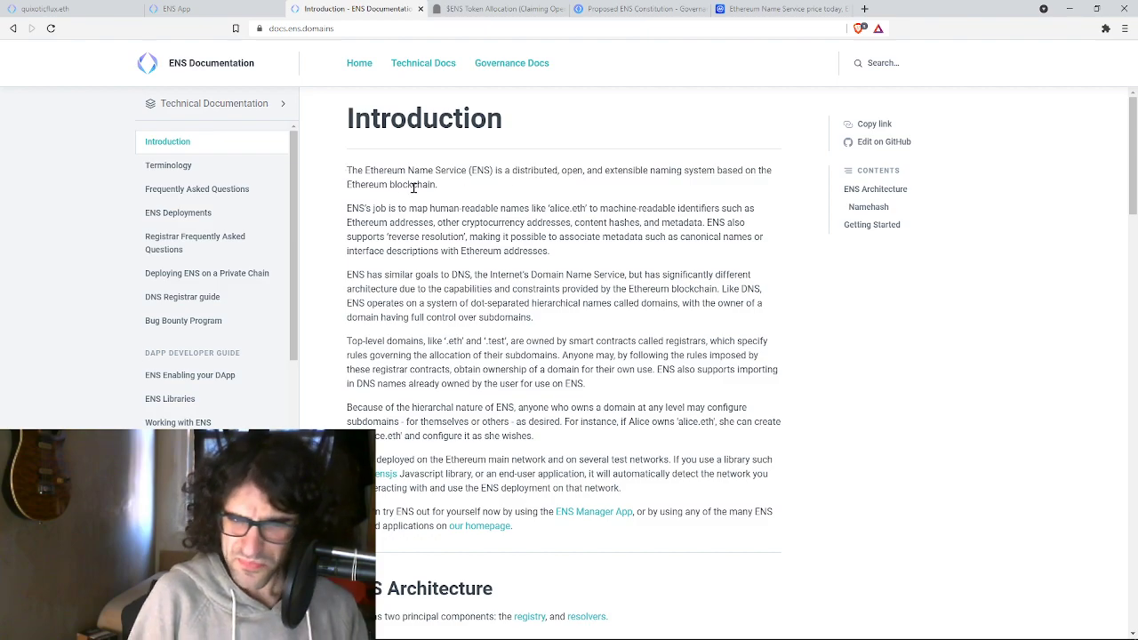
{"action": "scroll", "scroll_direction": "down", "scroll_amount": 3}
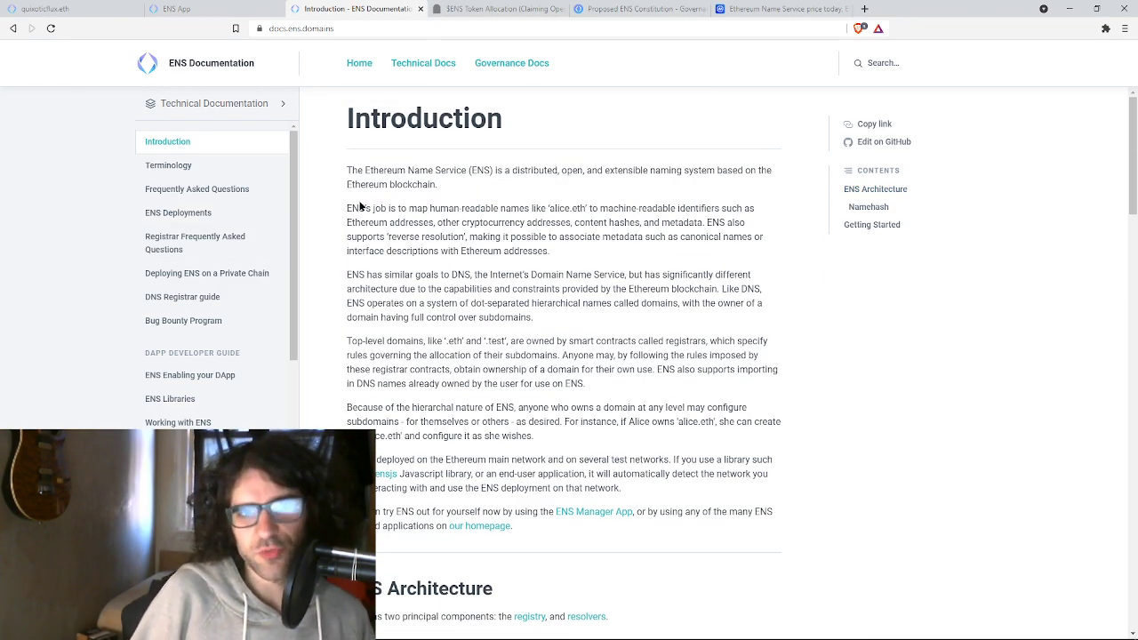
{"action": "mouse_move", "coordinate": [339, 177]}
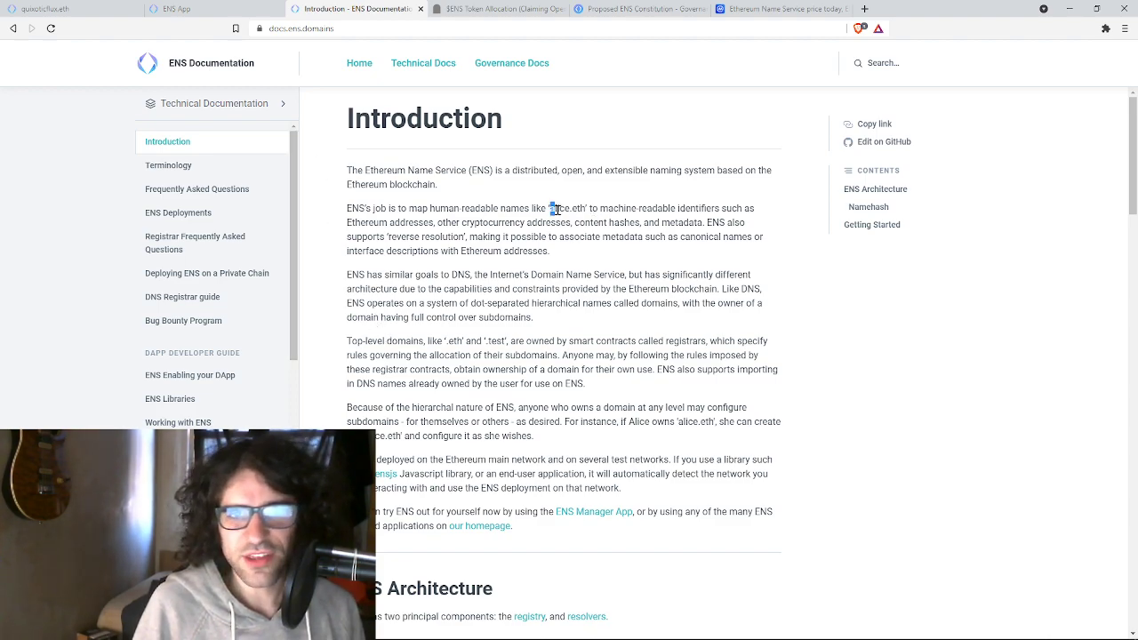
{"action": "double_click", "coordinate": [568, 208]}
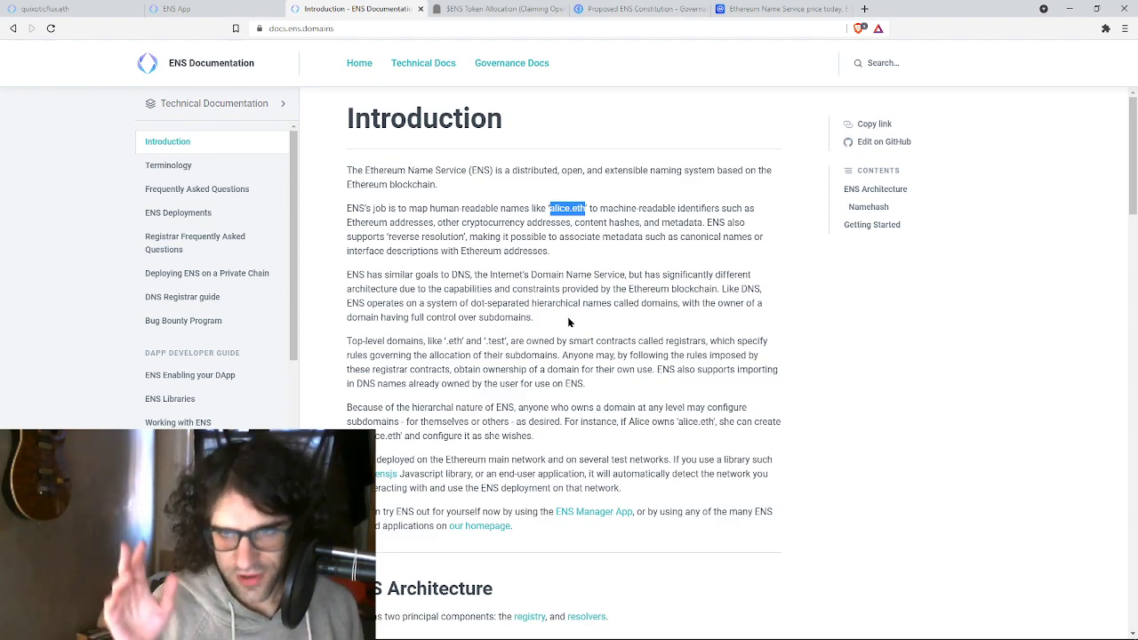
{"action": "mouse_move", "coordinate": [695, 226]}
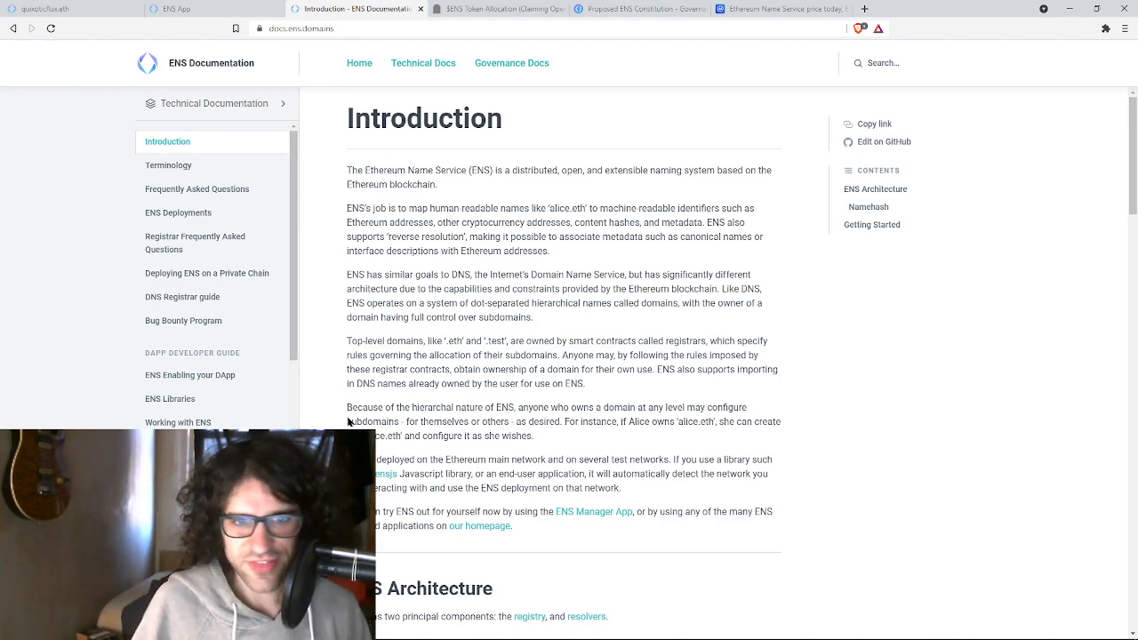
{"action": "mouse_move", "coordinate": [551, 442]}
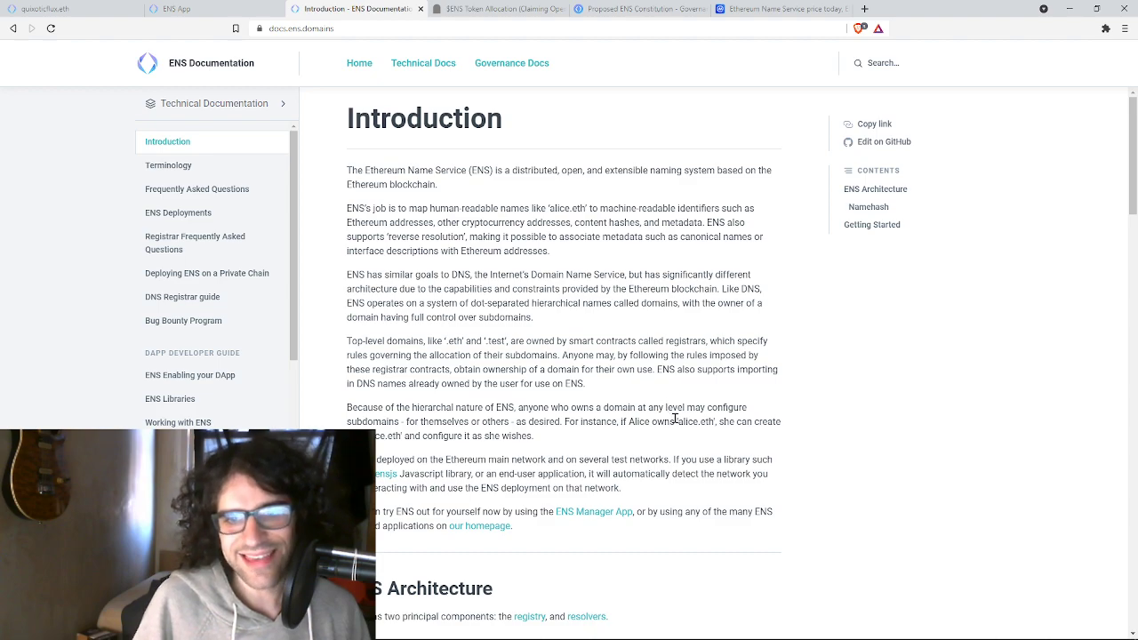
Highlight the subdomain example ending in 'alice.eth' in the hierarchy paragraph
{"action": "double_click", "coordinate": [696, 422]}
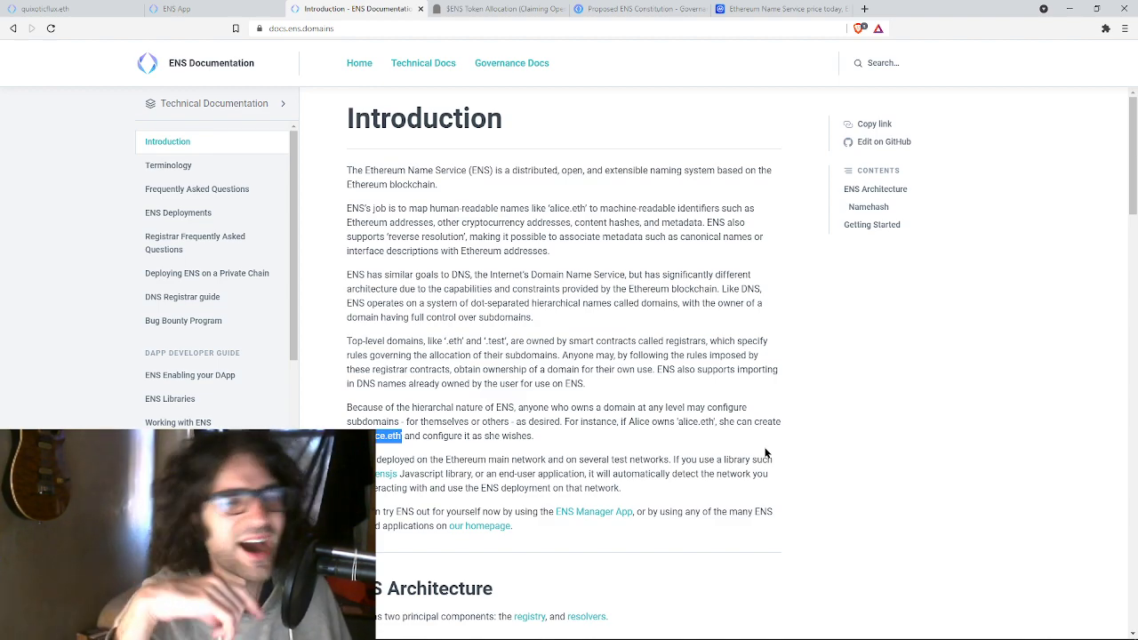
{"action": "mouse_move", "coordinate": [748, 441]}
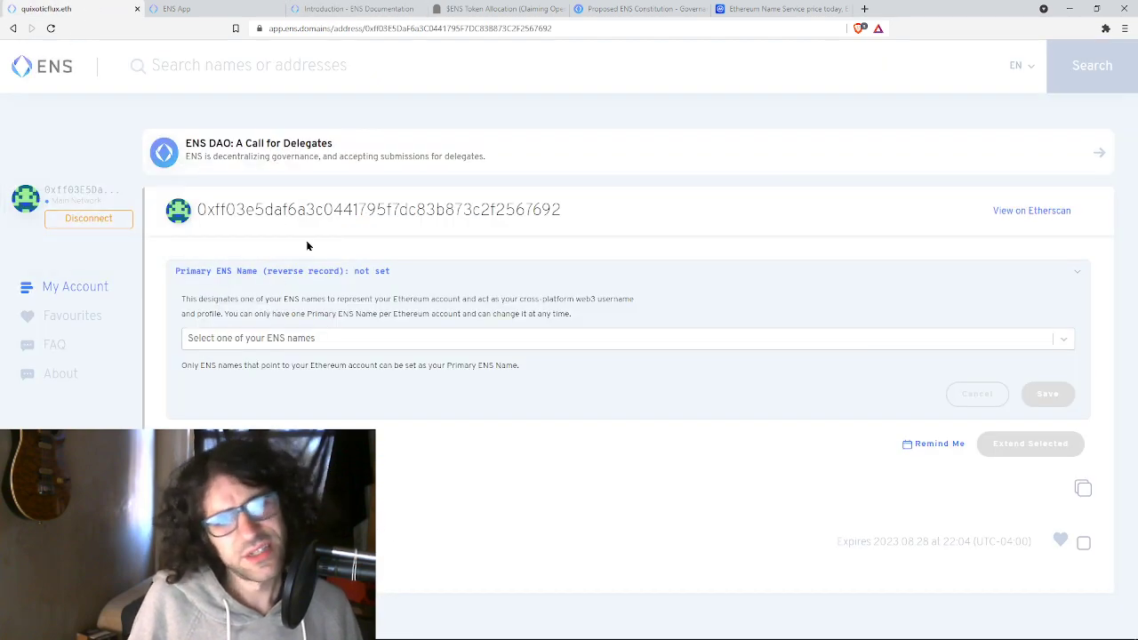
{"action": "mouse_move", "coordinate": [615, 218]}
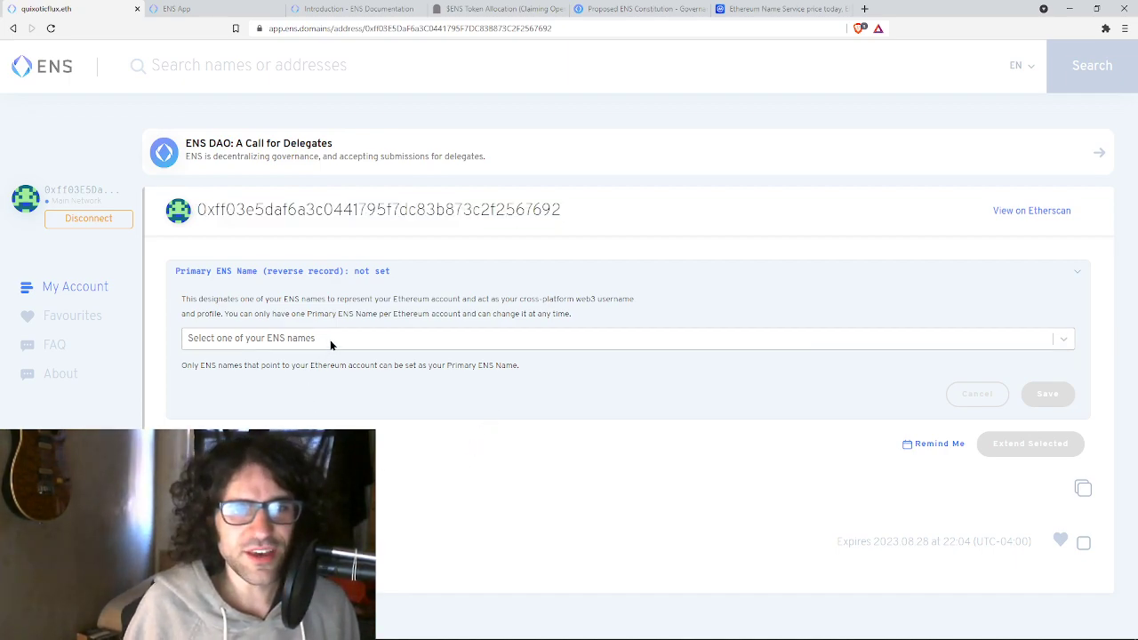
Pick quixoticflux.eth from the Primary ENS Name dropdown of owned names
{"action": "left_click", "coordinate": [623, 338]}
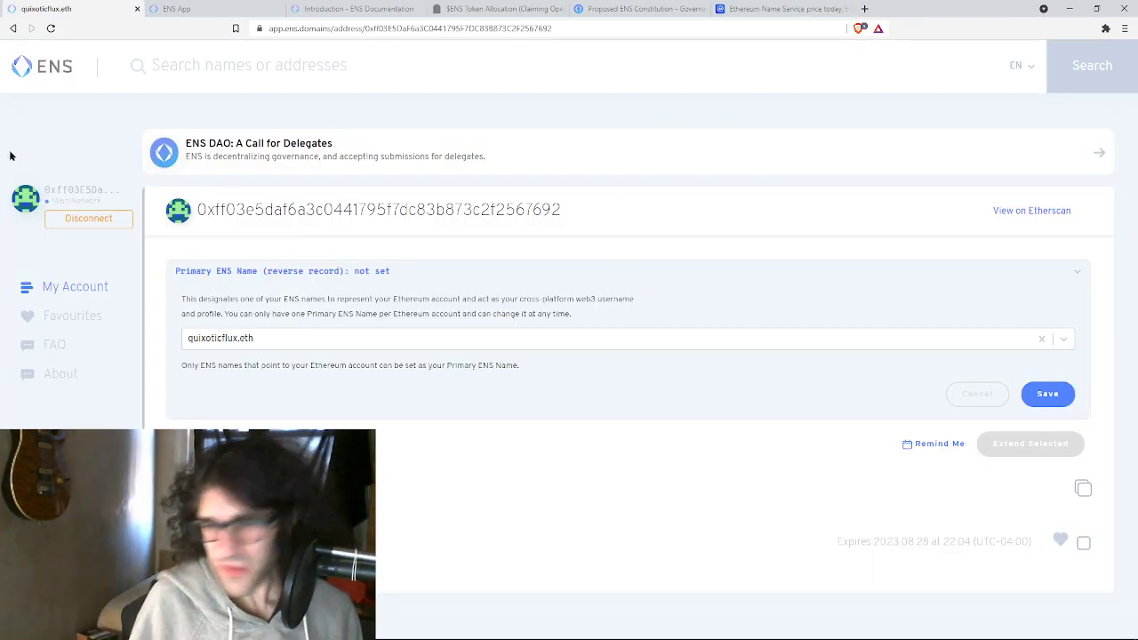
{"action": "mouse_move", "coordinate": [551, 274]}
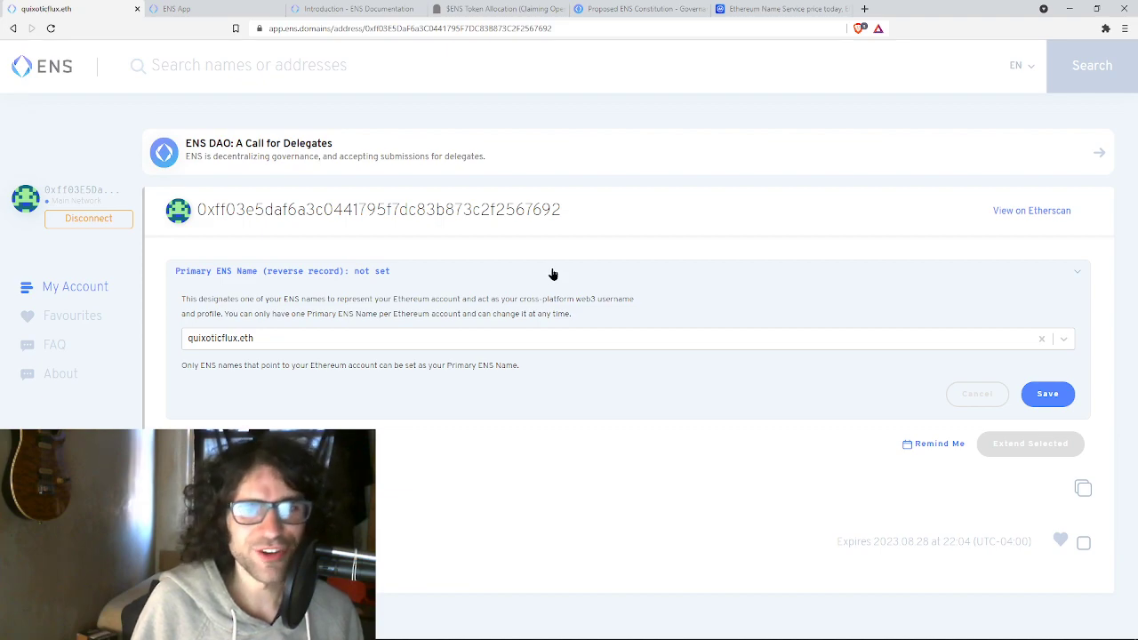
{"action": "mouse_move", "coordinate": [884, 345]}
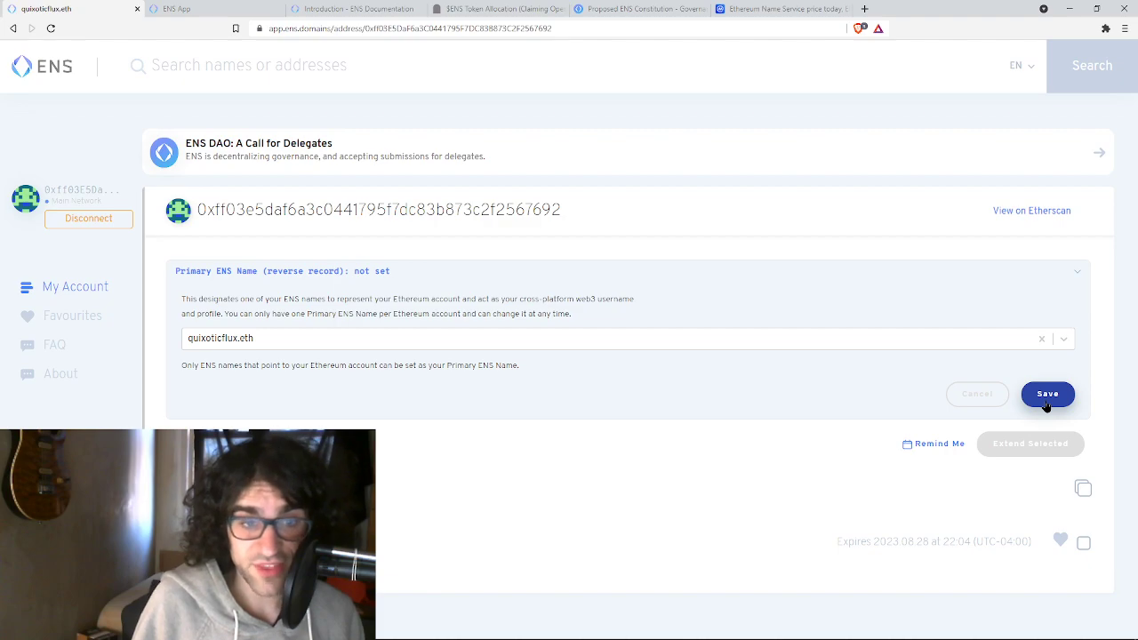
Save quixoticflux.eth as primary name and confirm the MetaMask Set Name transaction
{"action": "left_click", "coordinate": [1047, 394]}
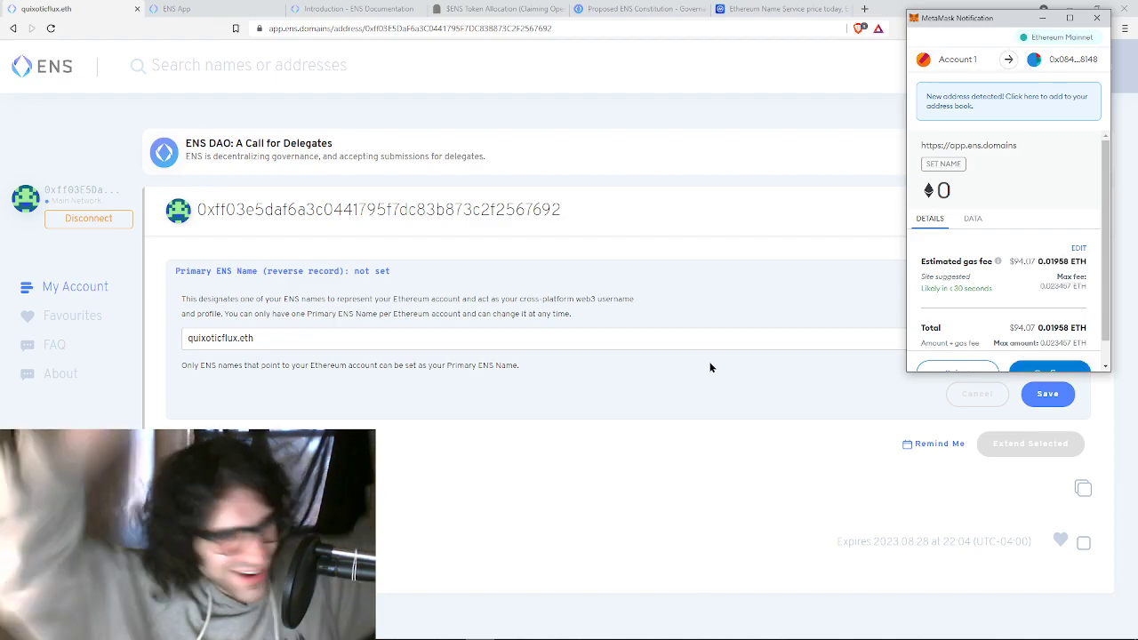
{"action": "scroll", "scroll_direction": "down", "scroll_amount": 3}
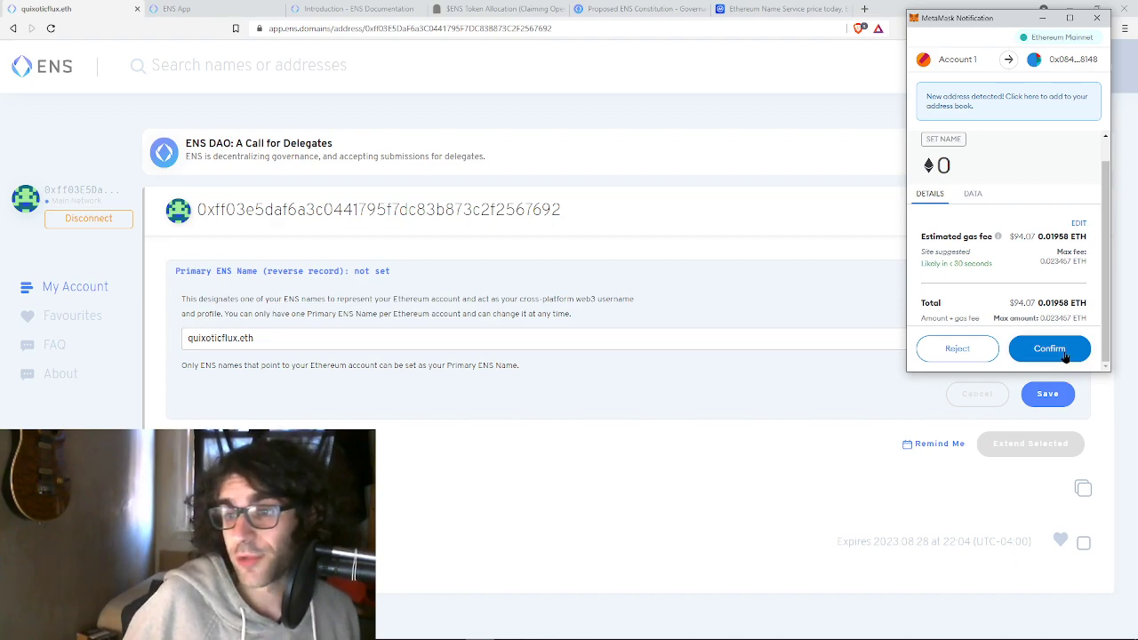
{"action": "left_click", "coordinate": [1049, 348]}
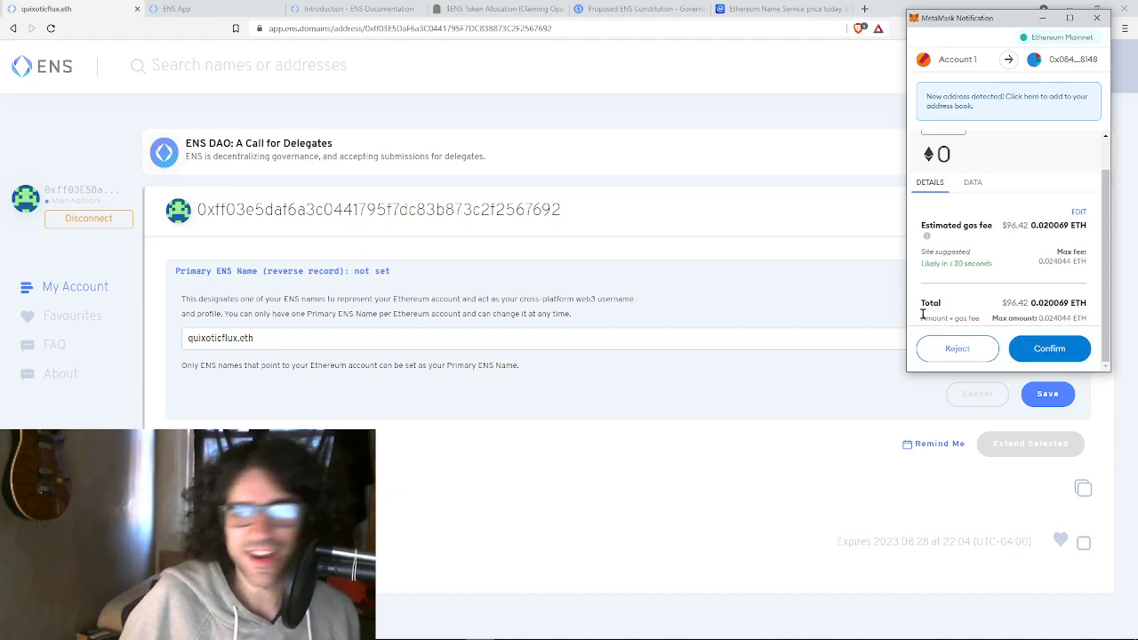
{"action": "mouse_move", "coordinate": [936, 283]}
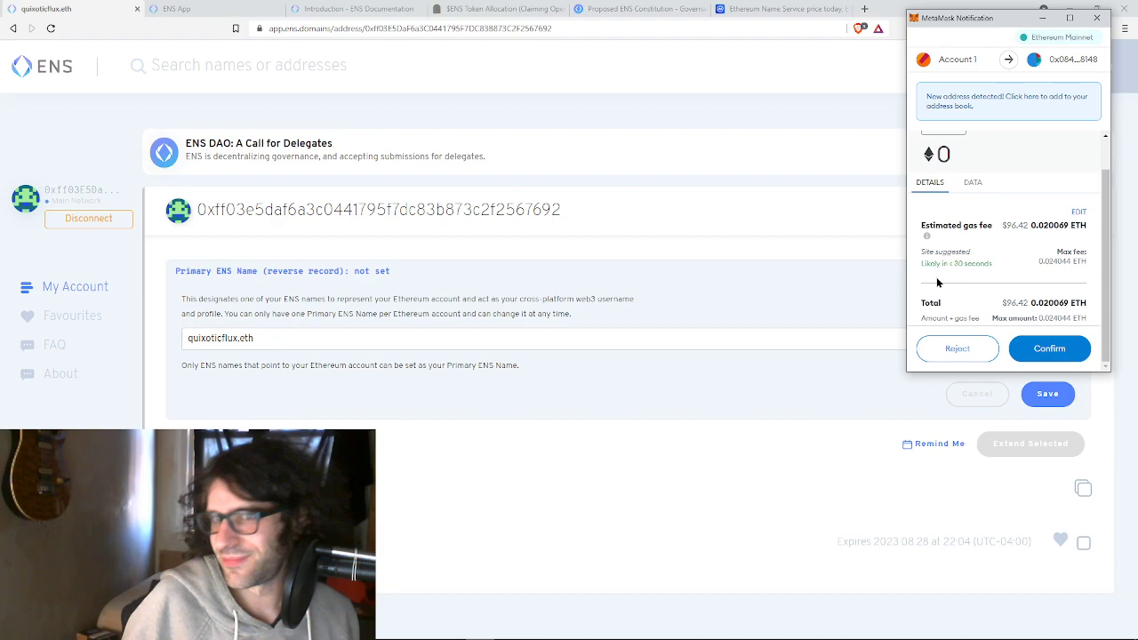
{"action": "mouse_move", "coordinate": [972, 297]}
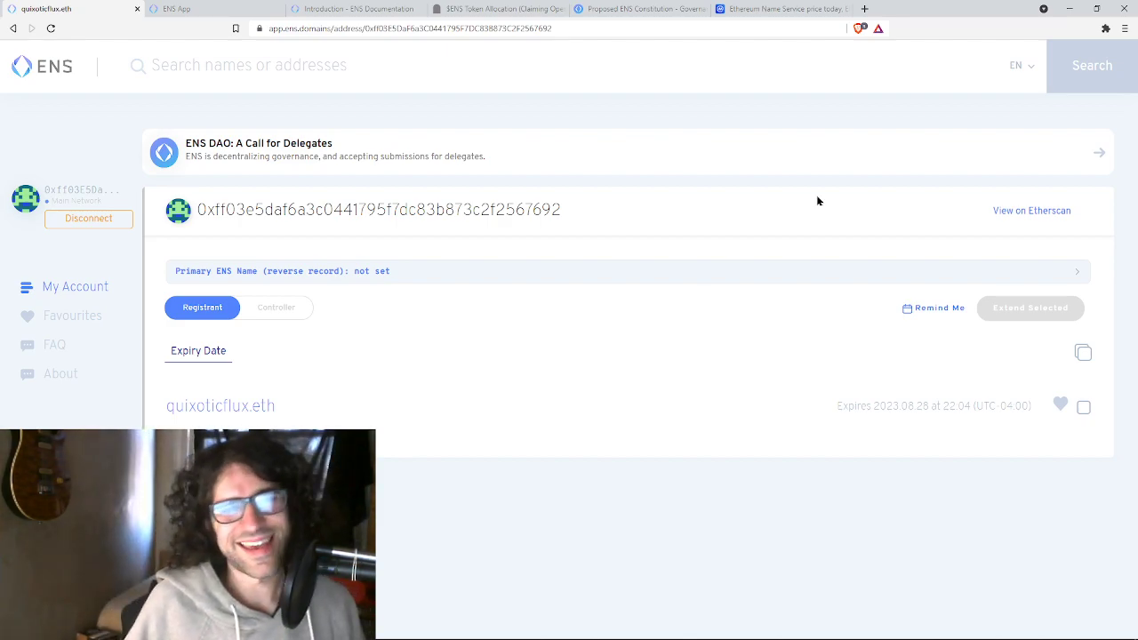
{"action": "mouse_move", "coordinate": [907, 129]}
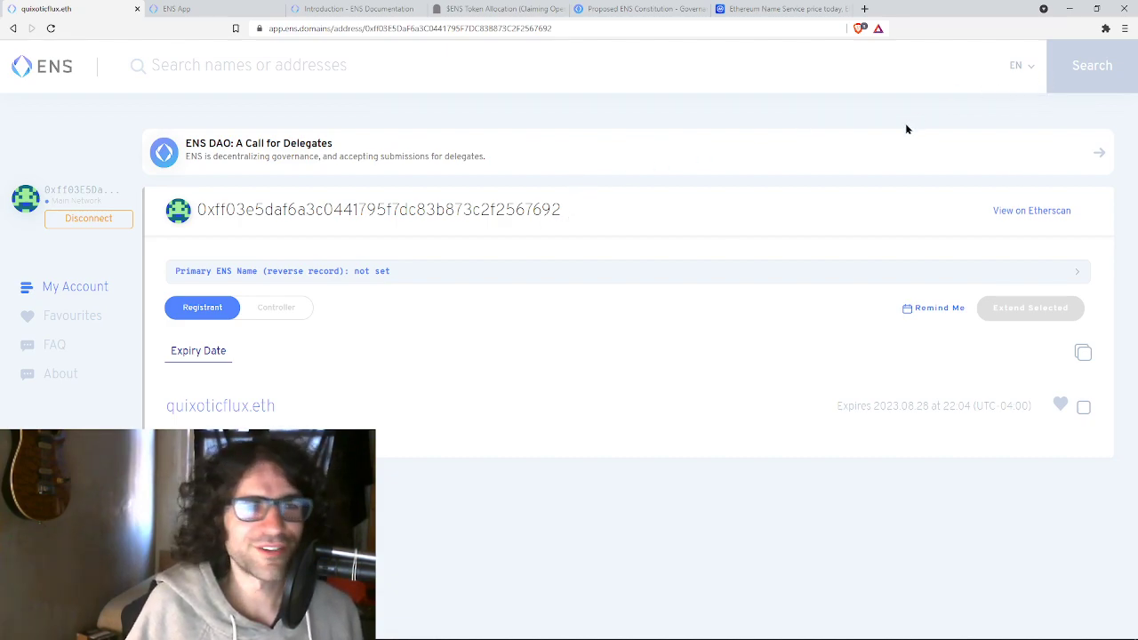
{"action": "mouse_move", "coordinate": [638, 128]}
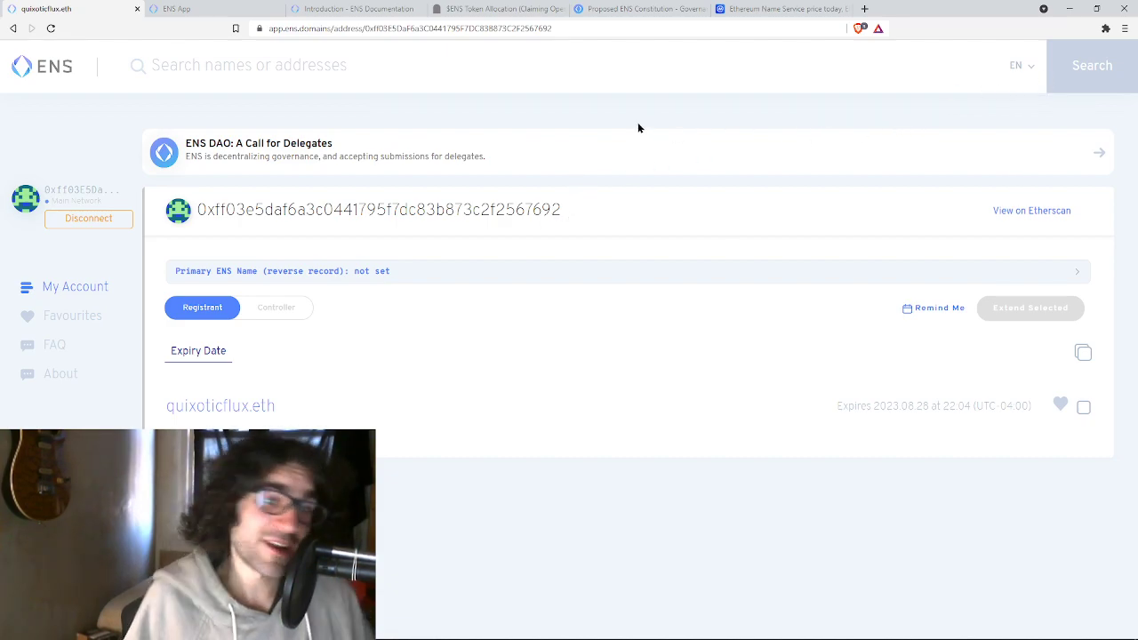
{"action": "mouse_move", "coordinate": [739, 164]}
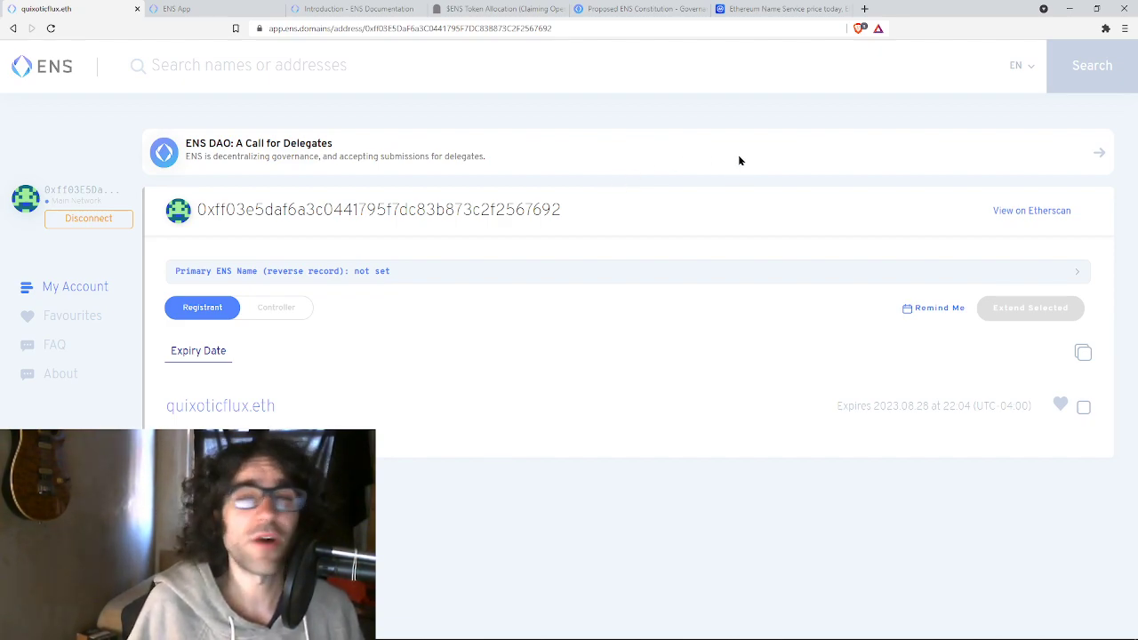
{"action": "mouse_move", "coordinate": [139, 107]}
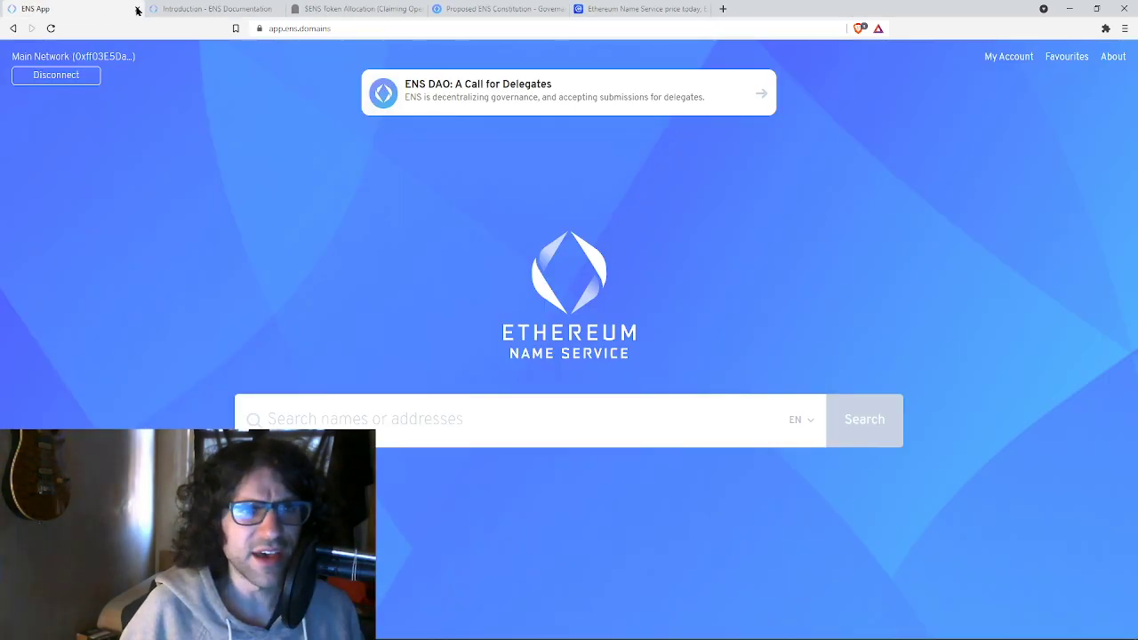
Switch to the ENS Documentation introduction, then to the $ENS Token Allocation article
{"action": "left_click", "coordinate": [213, 8]}
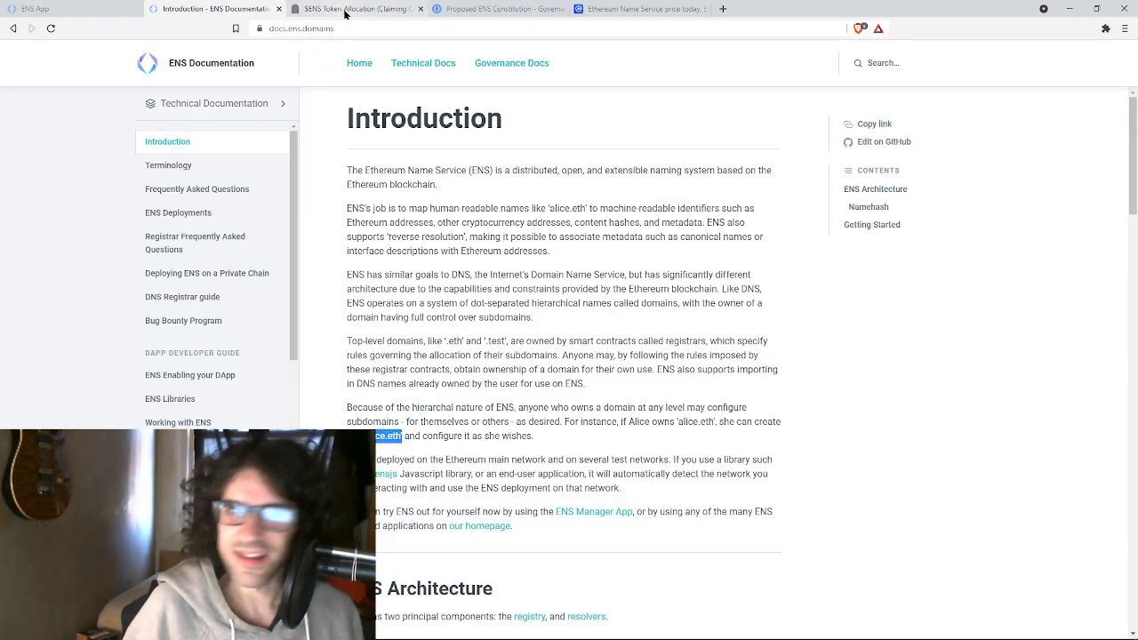
{"action": "left_click", "coordinate": [356, 9]}
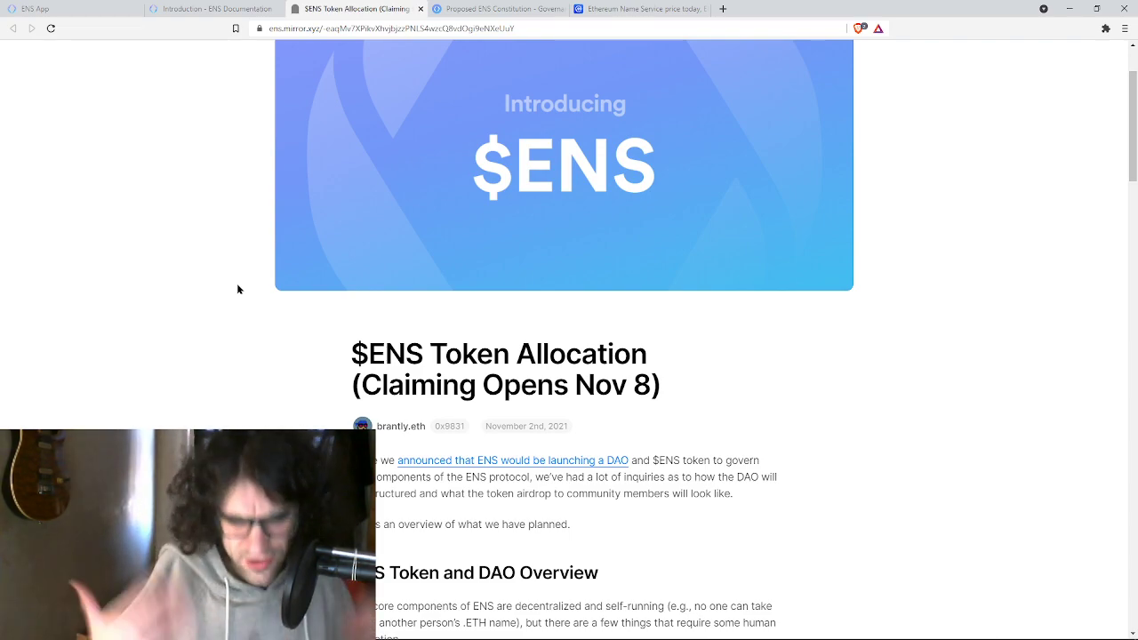
{"action": "mouse_move", "coordinate": [298, 249]}
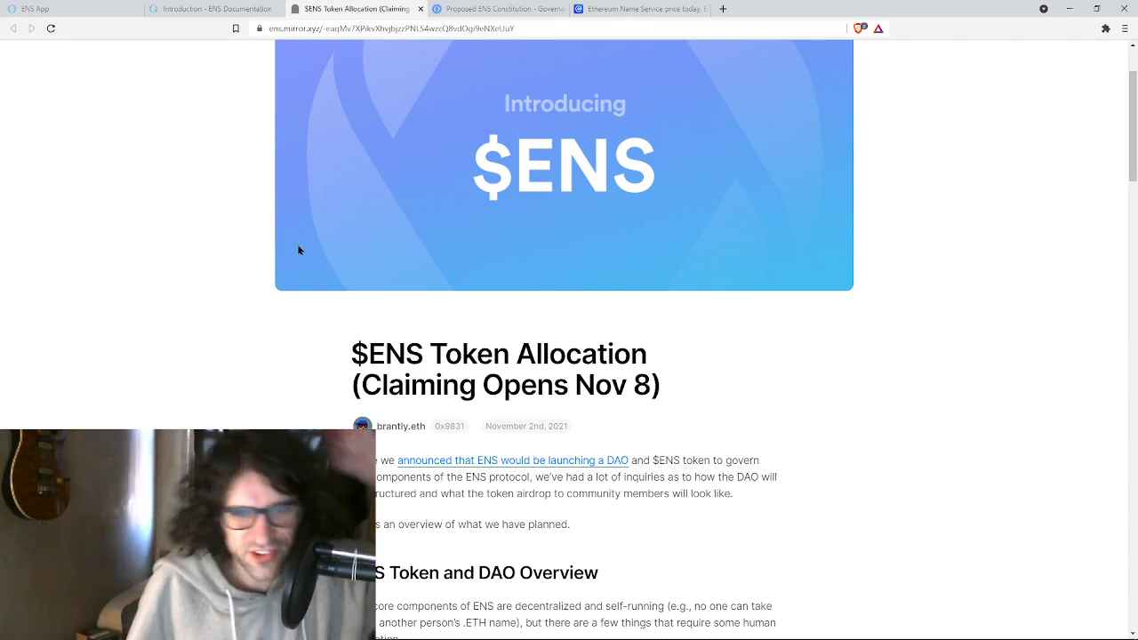
Read down the Mirror post to the DAO overview, governance proposals and claim deadline
{"action": "scroll", "scroll_direction": "down", "scroll_amount": 3}
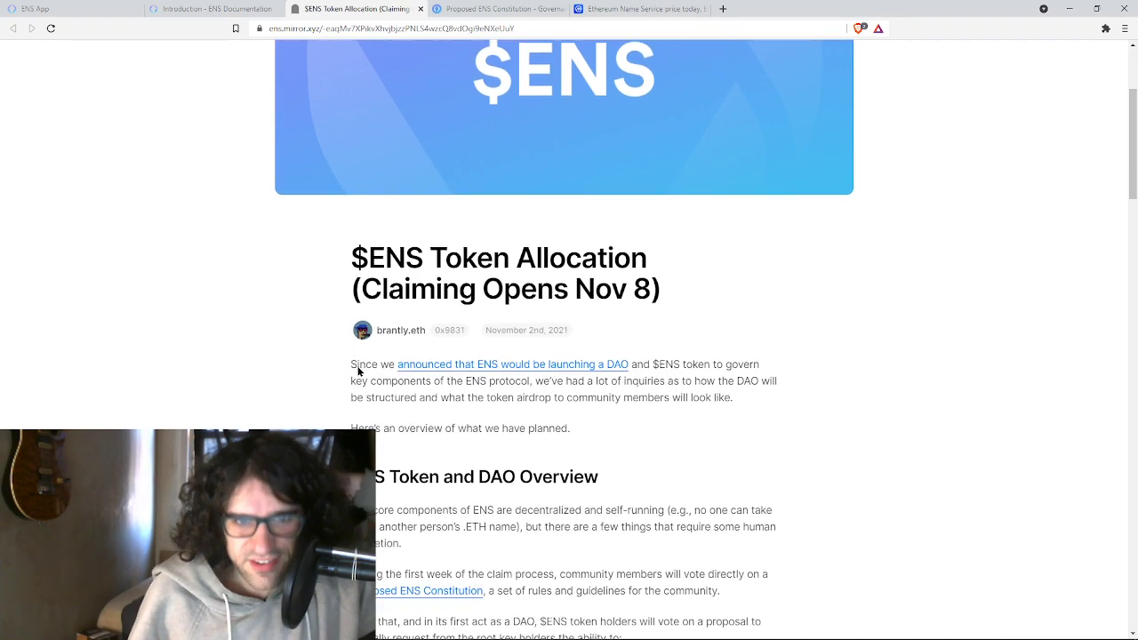
{"action": "scroll", "scroll_direction": "down", "scroll_amount": 3}
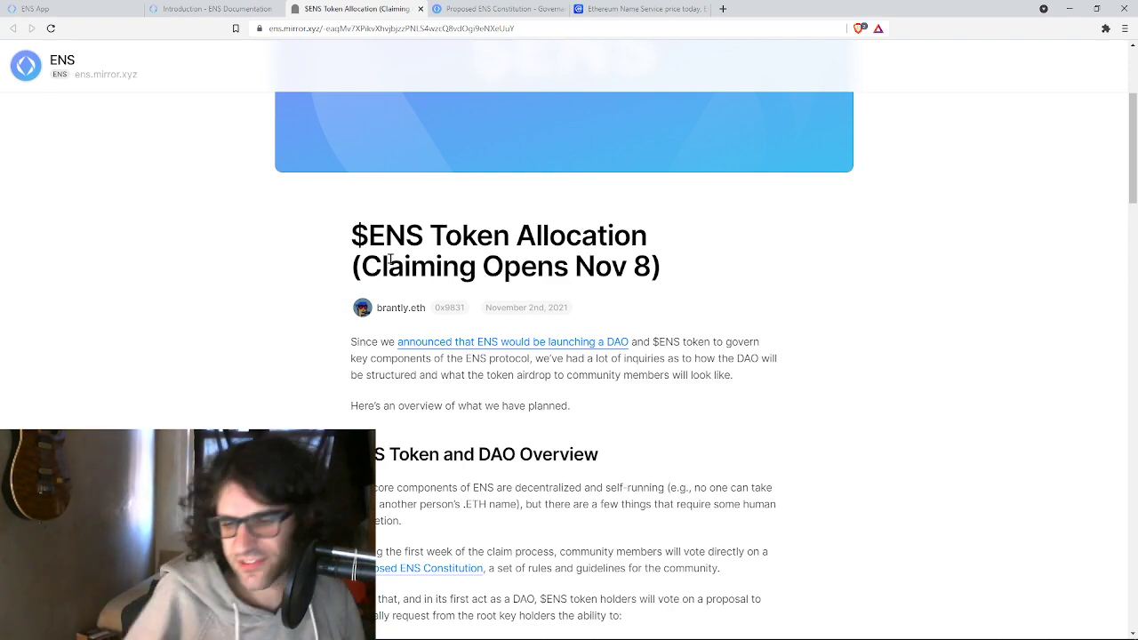
{"action": "mouse_move", "coordinate": [419, 87]}
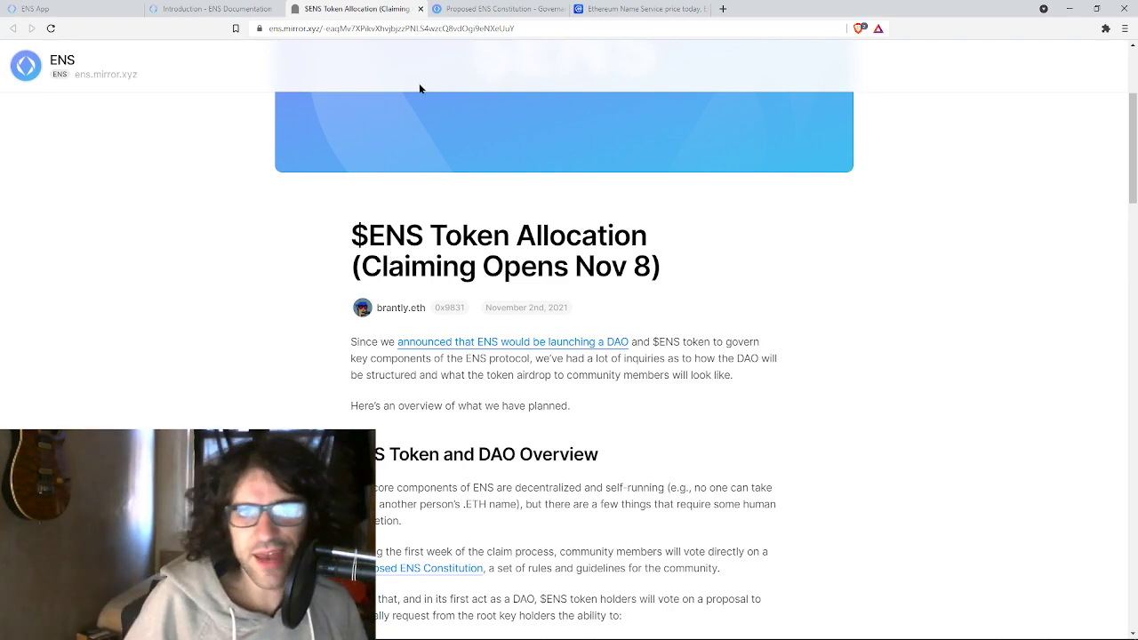
{"action": "scroll", "scroll_direction": "down", "scroll_amount": 3}
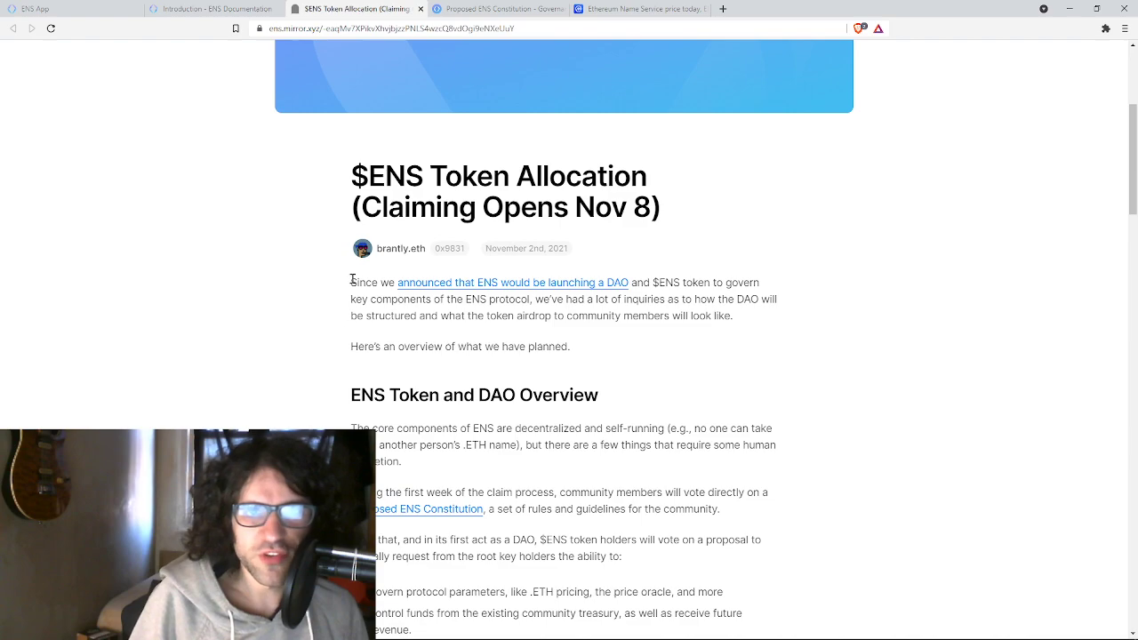
{"action": "scroll", "scroll_direction": "down", "scroll_amount": 3}
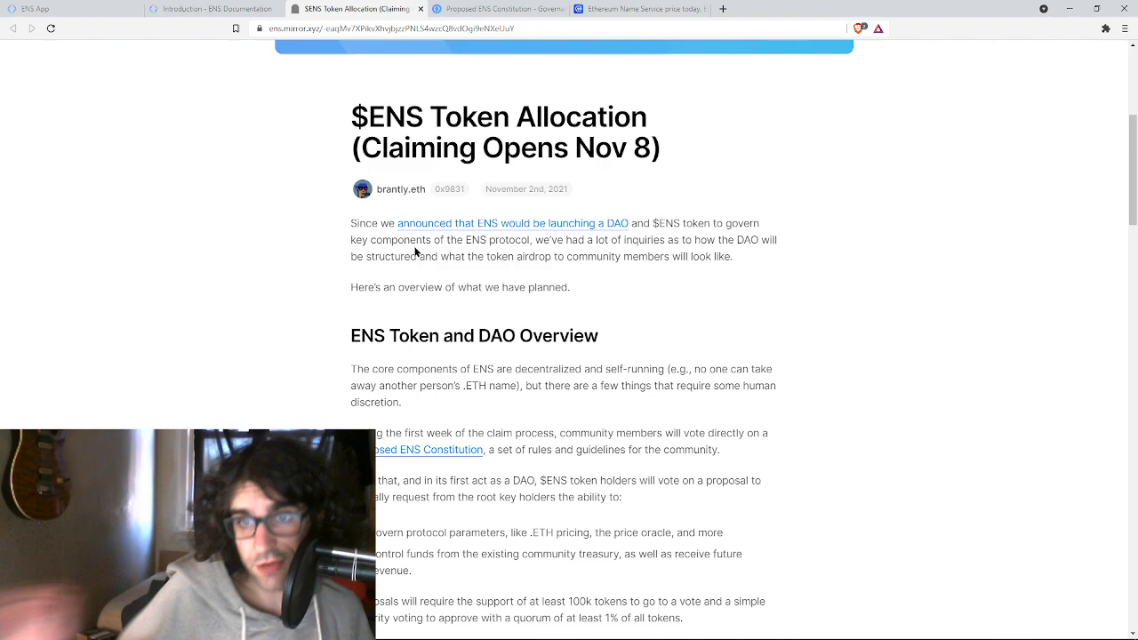
{"action": "scroll", "scroll_direction": "down", "scroll_amount": 3}
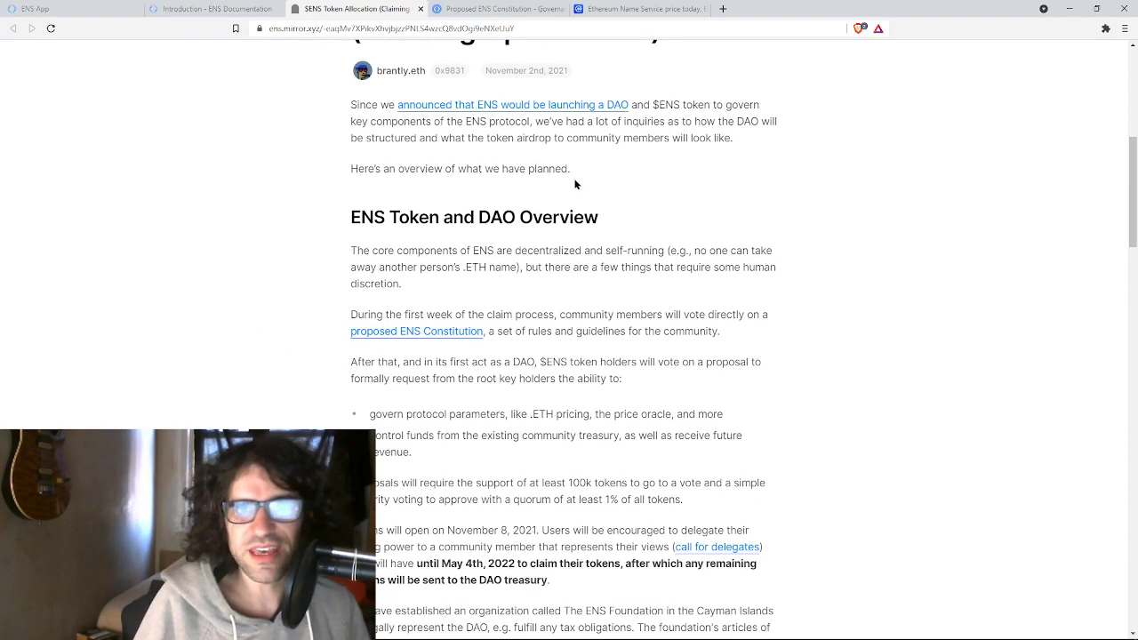
{"action": "scroll", "scroll_direction": "down", "scroll_amount": 3}
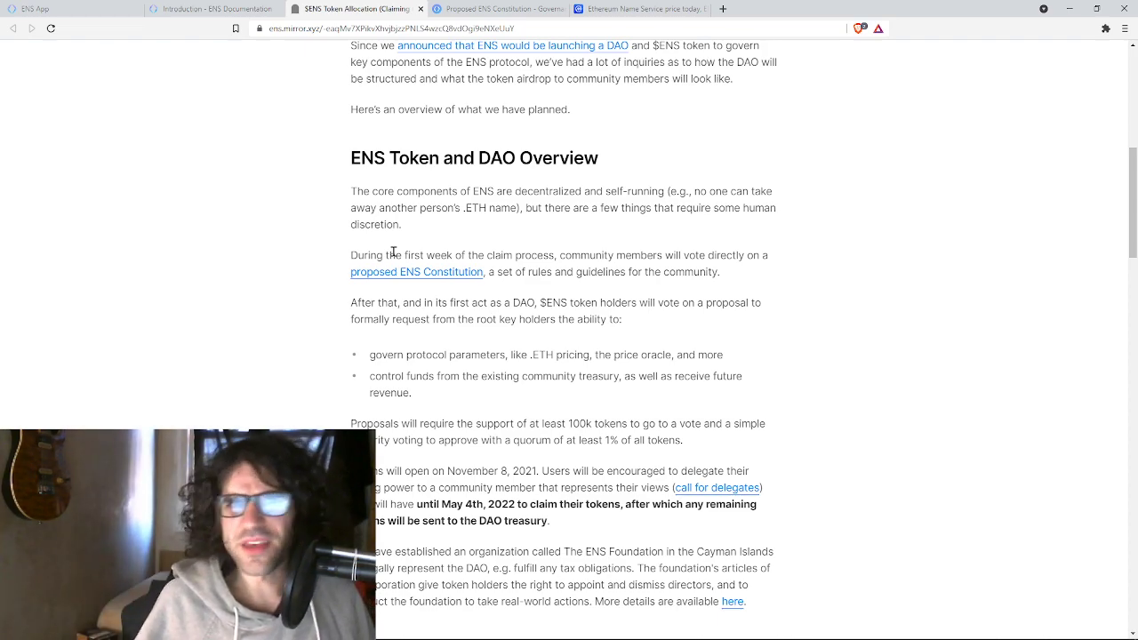
Highlight 'Claims will open on November 8, 2021', then scroll to the distribution chart
{"action": "scroll", "scroll_direction": "down", "scroll_amount": 3}
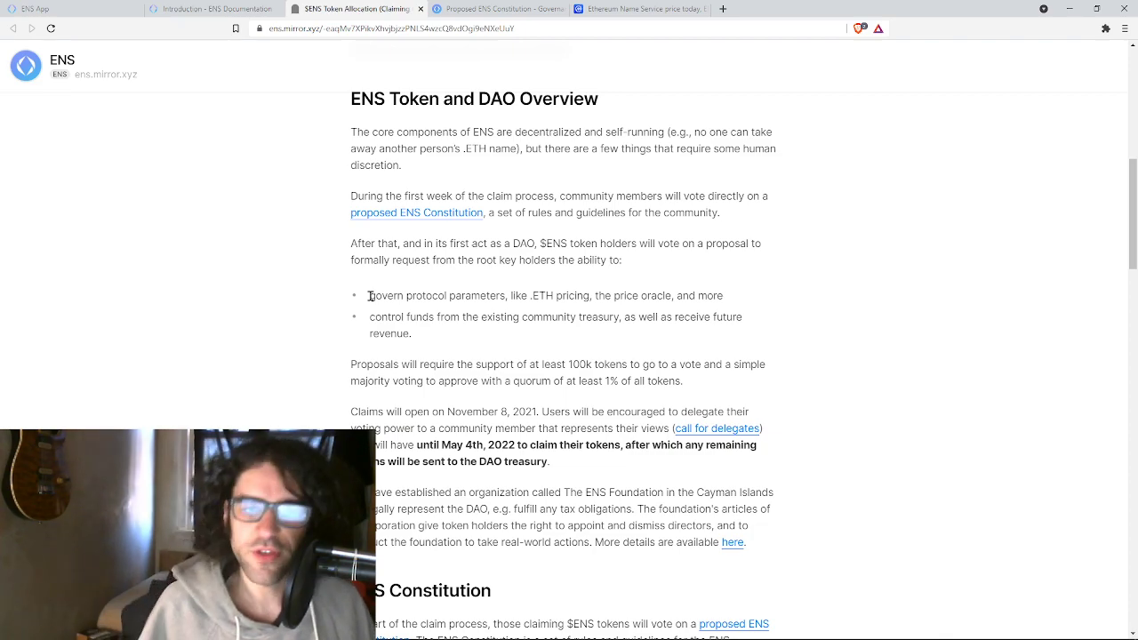
{"action": "scroll", "scroll_direction": "down", "scroll_amount": 3}
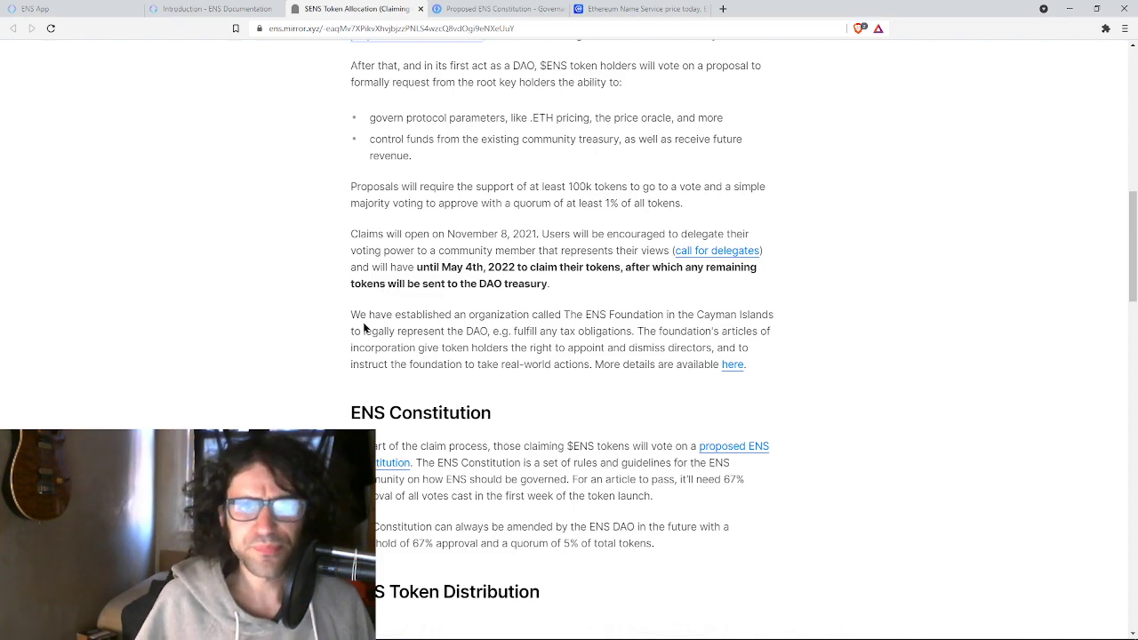
{"action": "left_click_drag", "start_coordinate": [350, 233], "coordinate": [498, 233]}
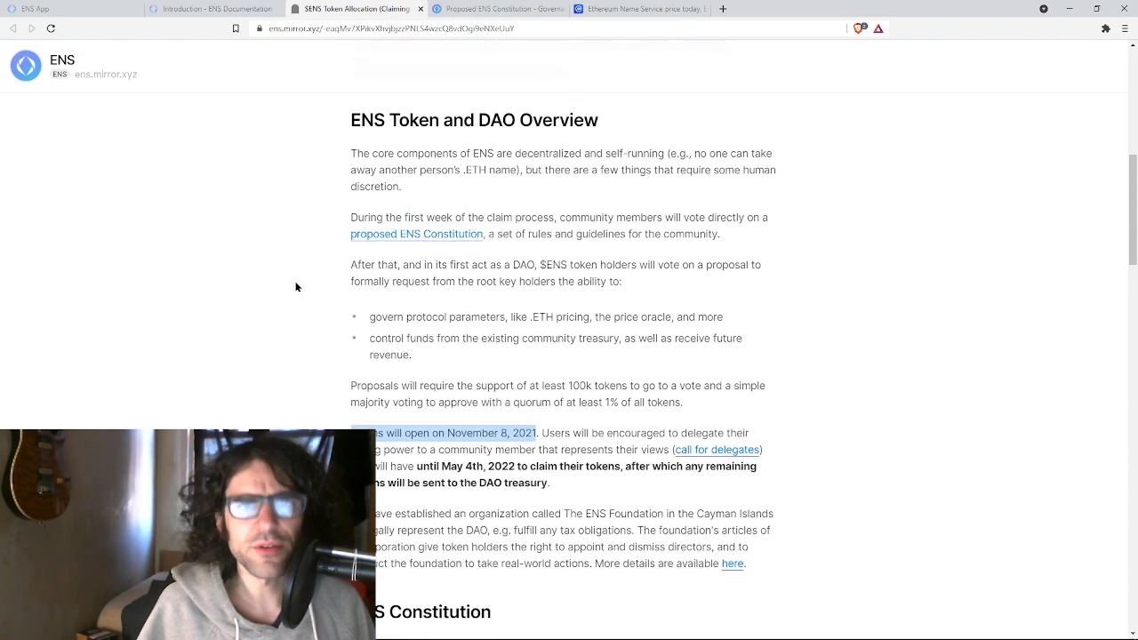
{"action": "scroll", "scroll_direction": "down", "scroll_amount": 3}
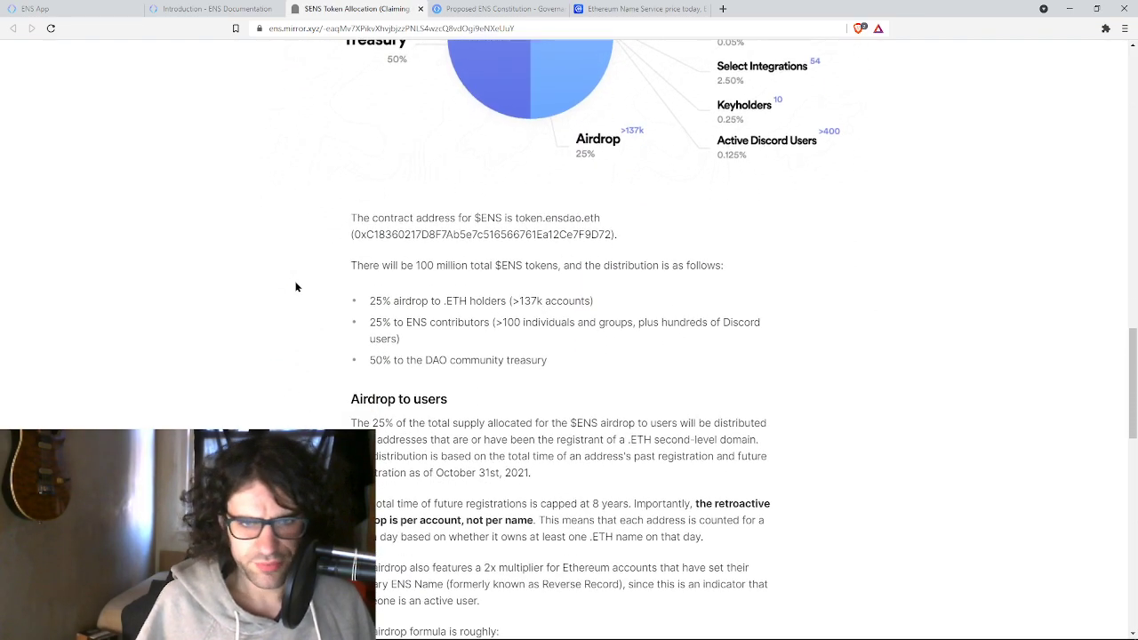
Highlight the passage explaining how the airdrop distribution is calculated
{"action": "scroll", "scroll_direction": "down", "scroll_amount": 3}
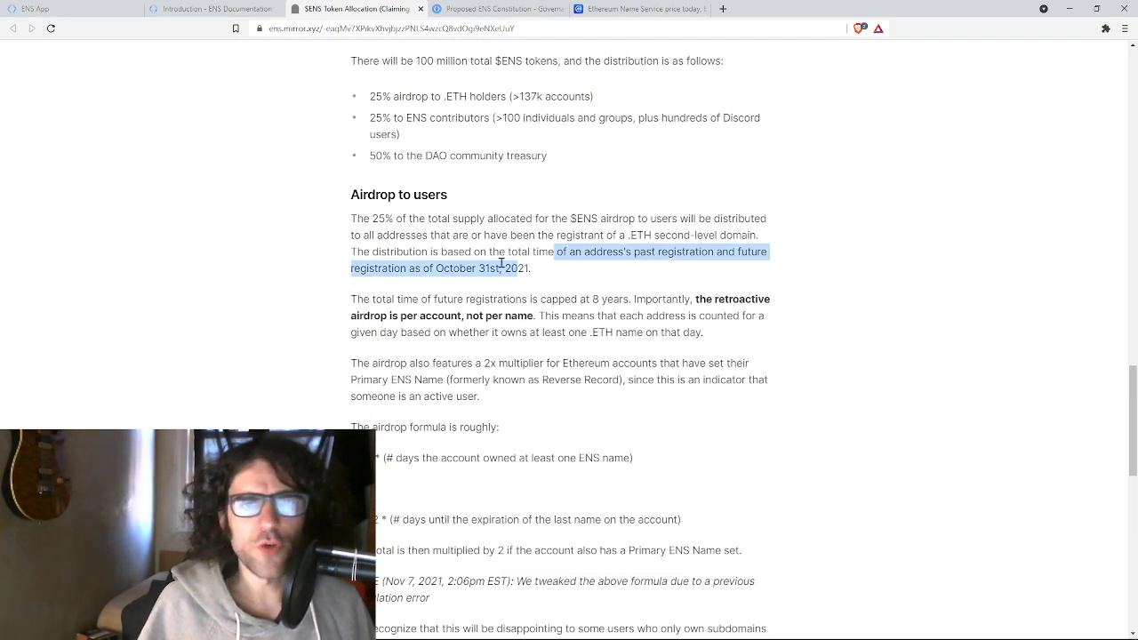
{"action": "left_click_drag", "start_coordinate": [551, 252], "coordinate": [351, 252]}
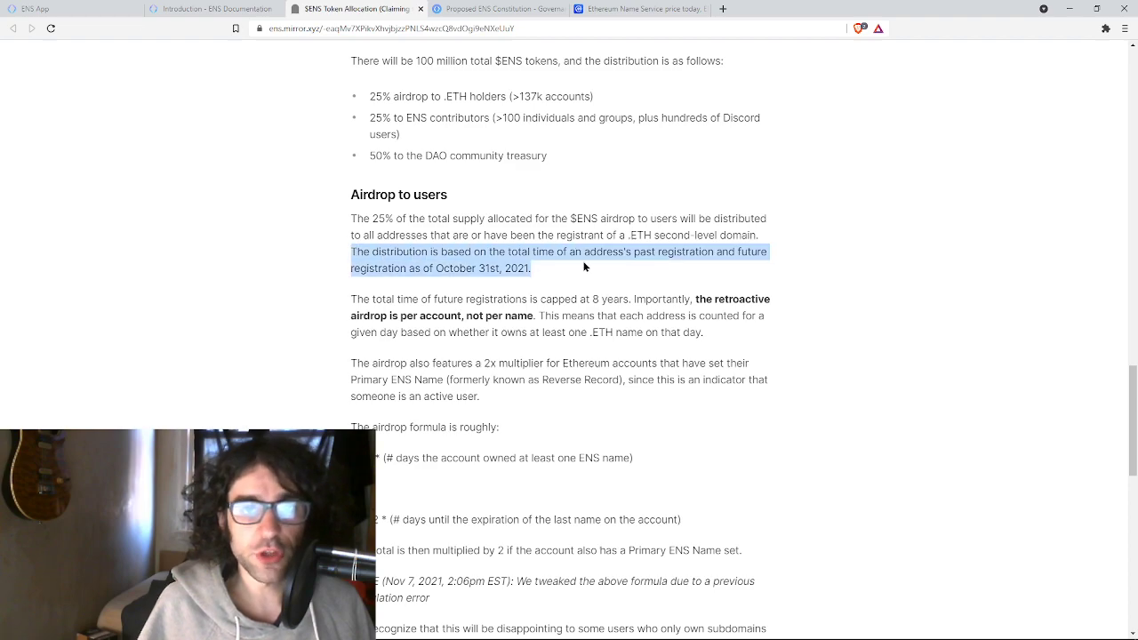
{"action": "scroll", "scroll_direction": "up", "scroll_amount": 3}
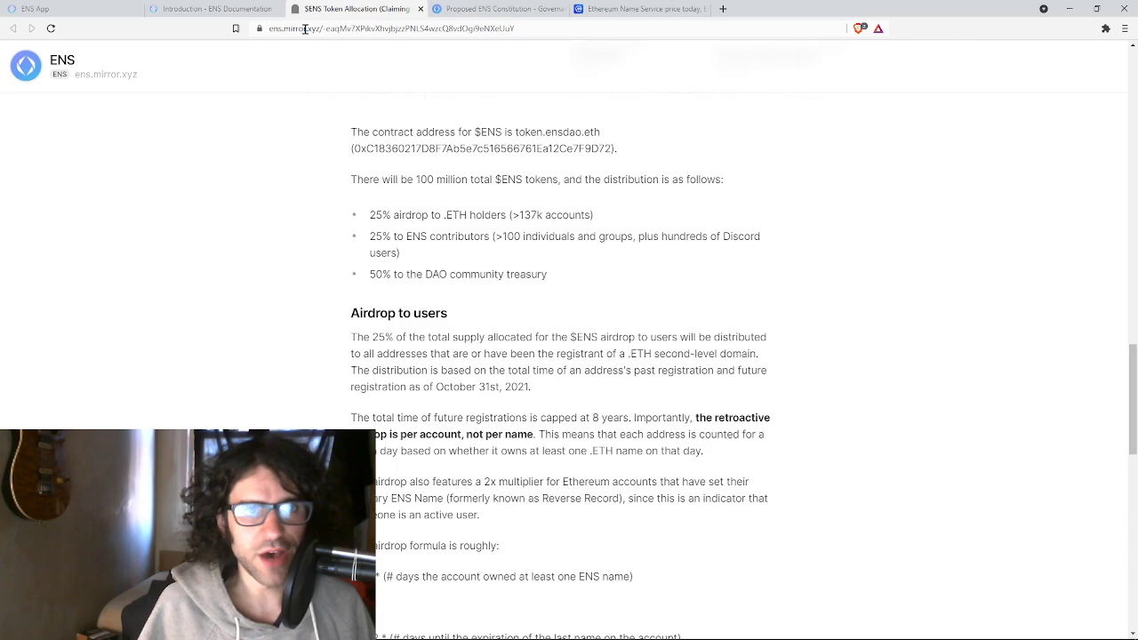
Scroll through the $ENS token distribution breakdown in the Mirror post
{"action": "scroll", "scroll_direction": "down", "scroll_amount": 3}
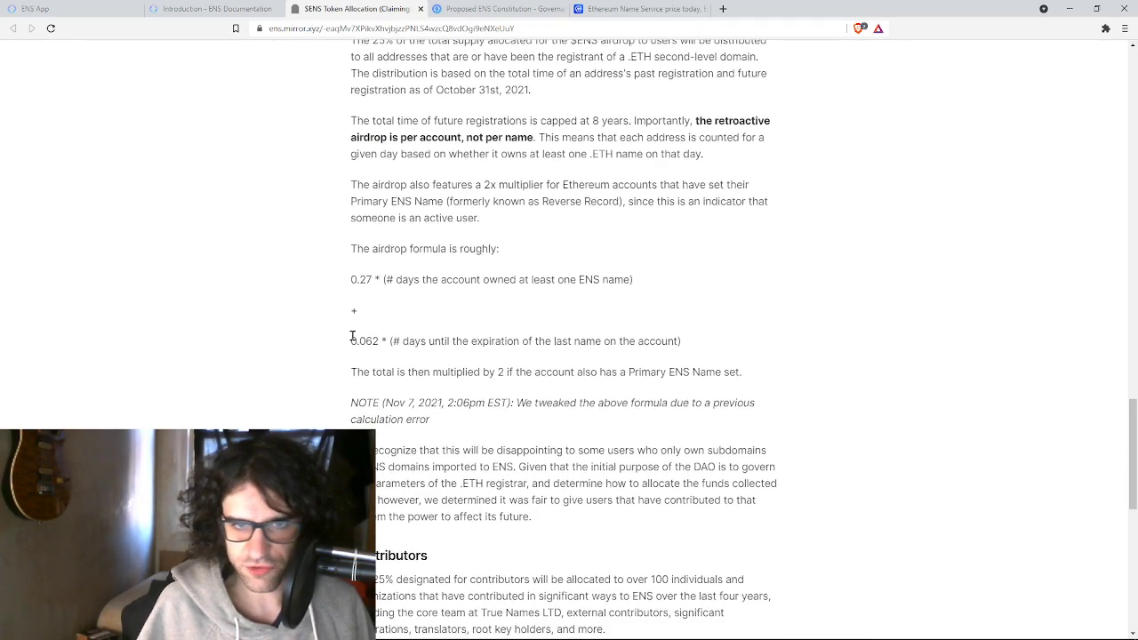
{"action": "scroll", "scroll_direction": "down", "scroll_amount": 3}
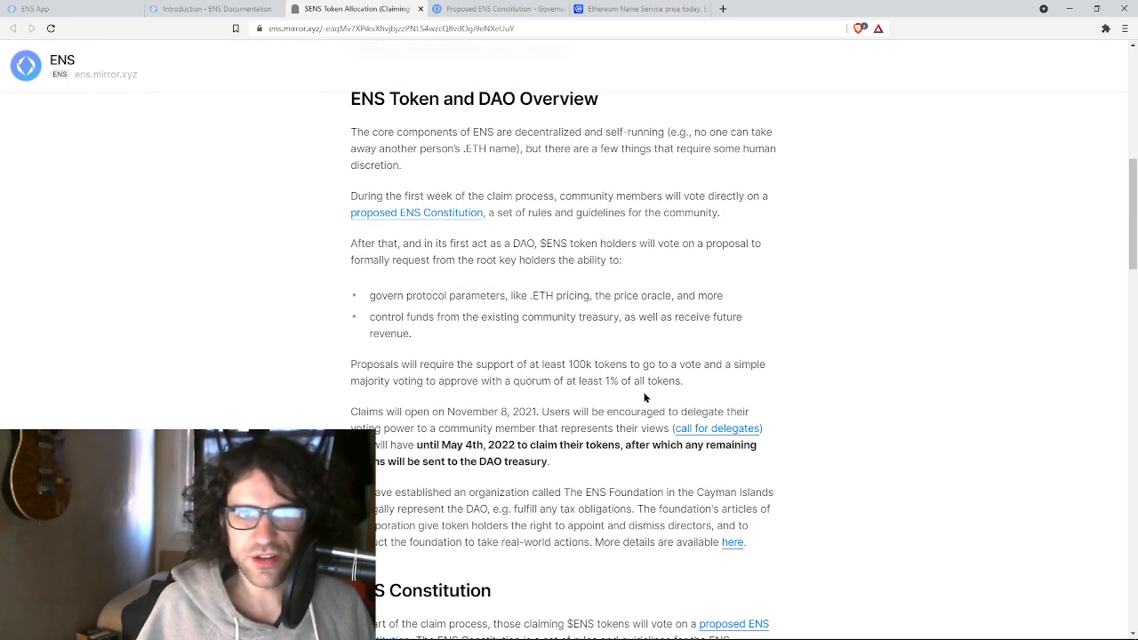
{"action": "scroll", "scroll_direction": "down", "scroll_amount": 3}
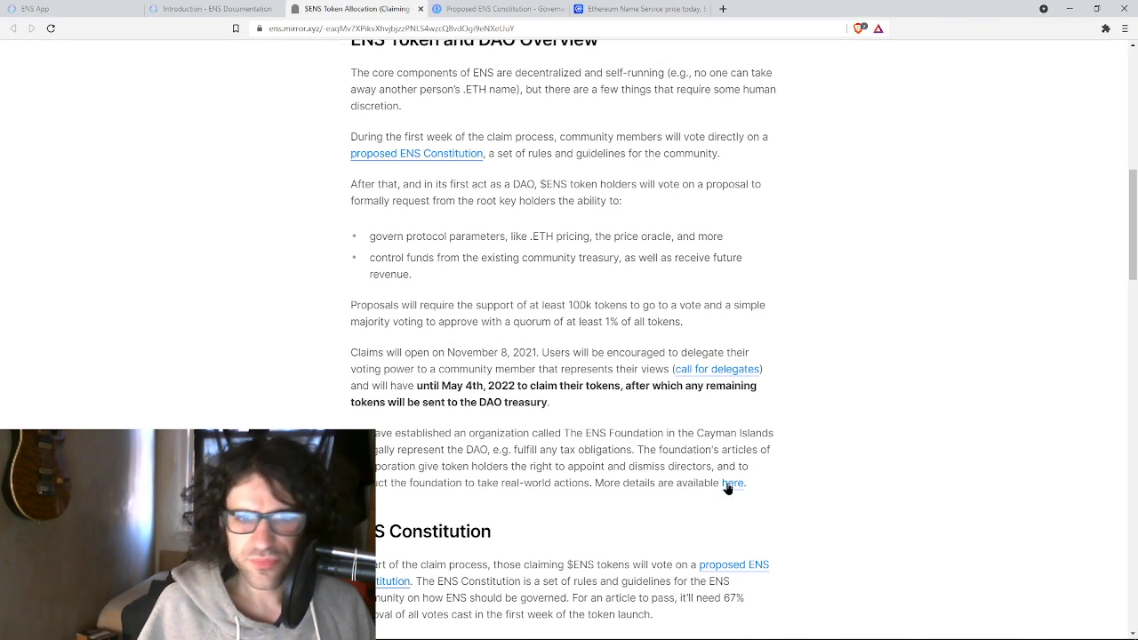
{"action": "scroll", "scroll_direction": "up", "scroll_amount": 3}
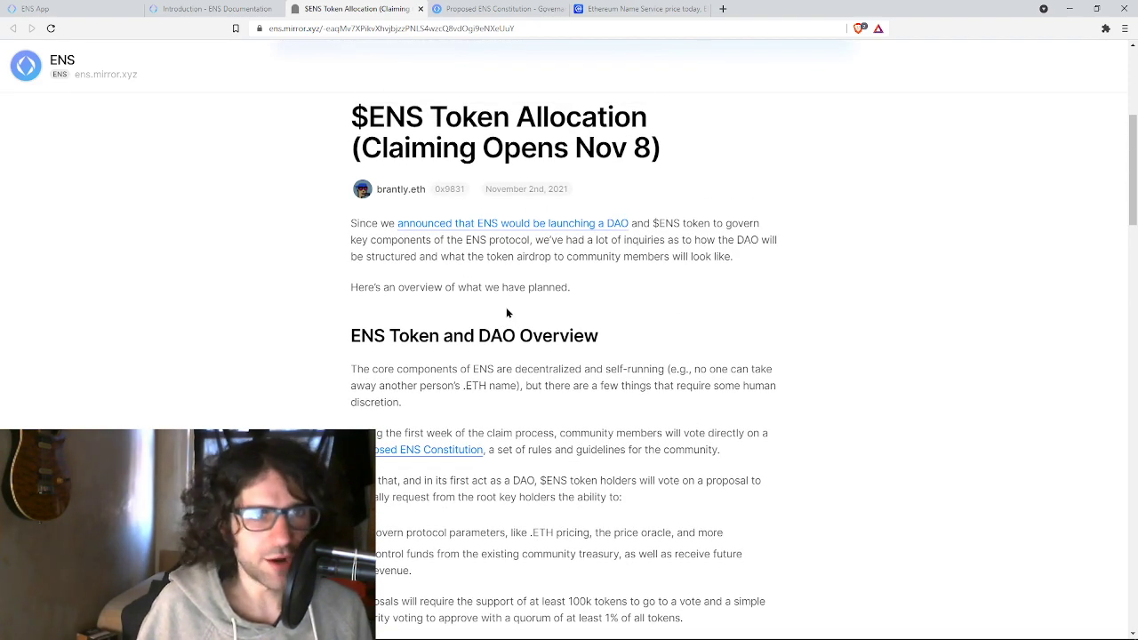
{"action": "mouse_move", "coordinate": [584, 291]}
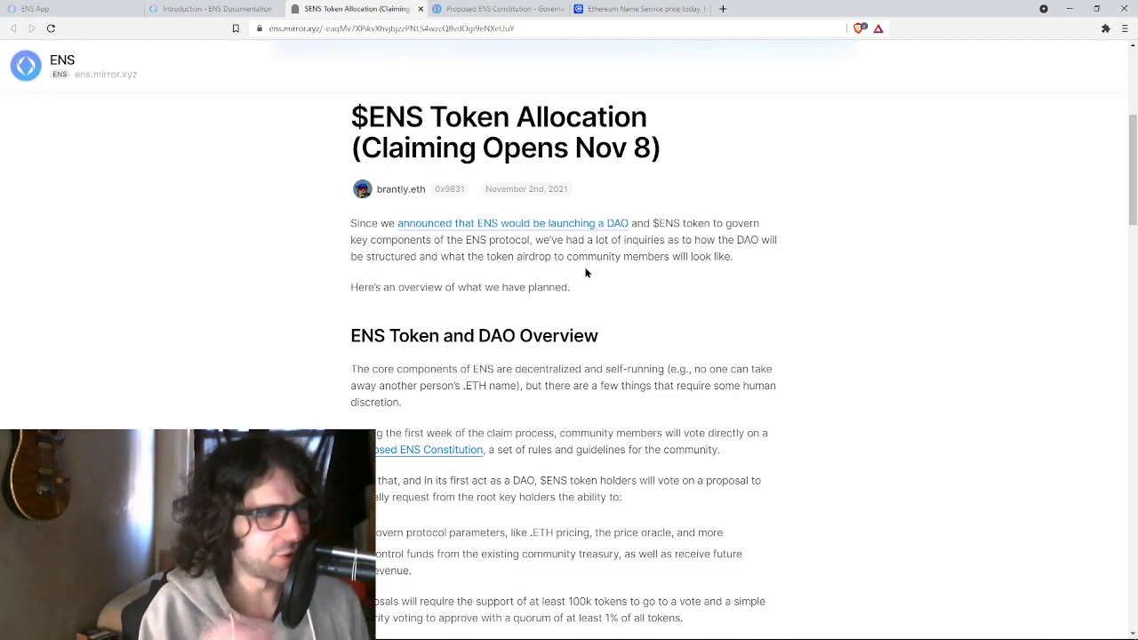
{"action": "mouse_move", "coordinate": [463, 267]}
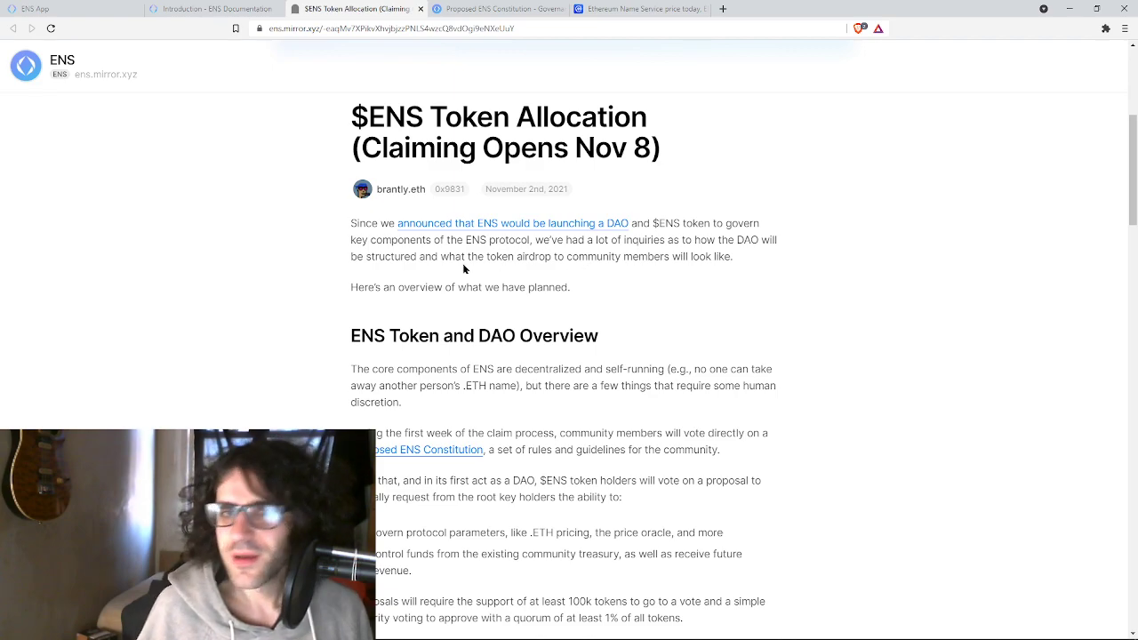
{"action": "mouse_move", "coordinate": [409, 279]}
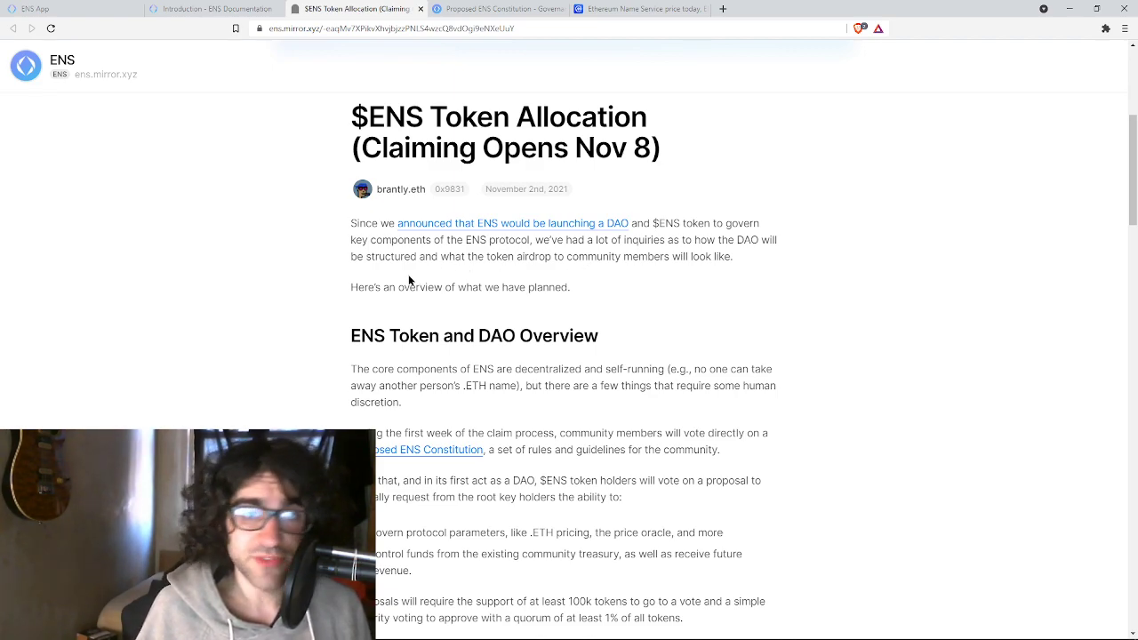
{"action": "mouse_move", "coordinate": [461, 234]}
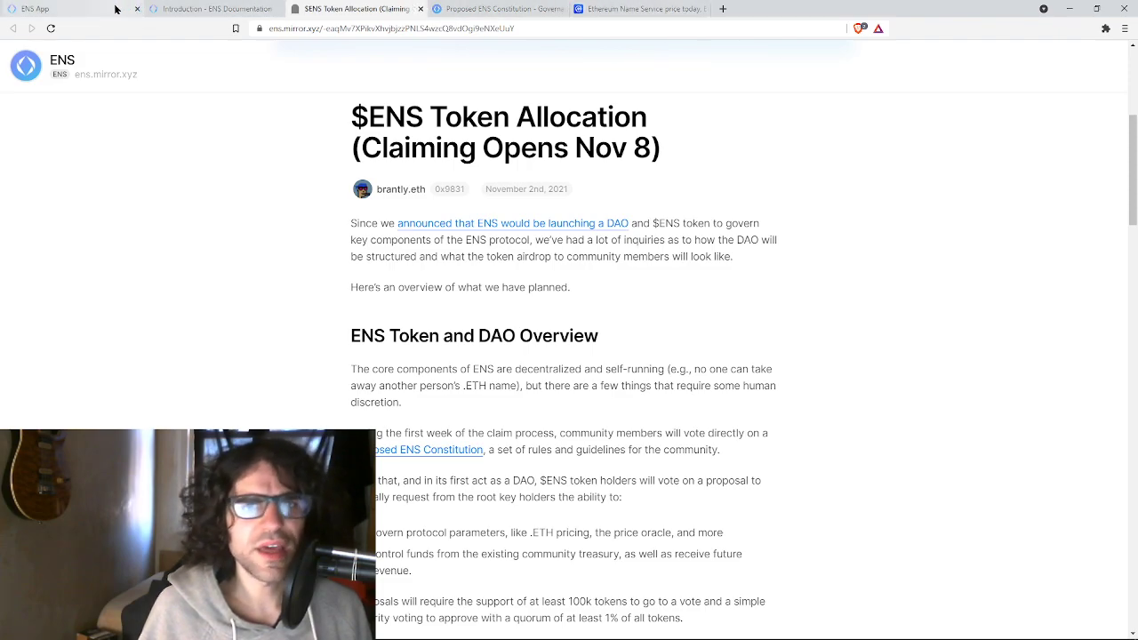
{"action": "scroll", "scroll_direction": "down", "scroll_amount": 3}
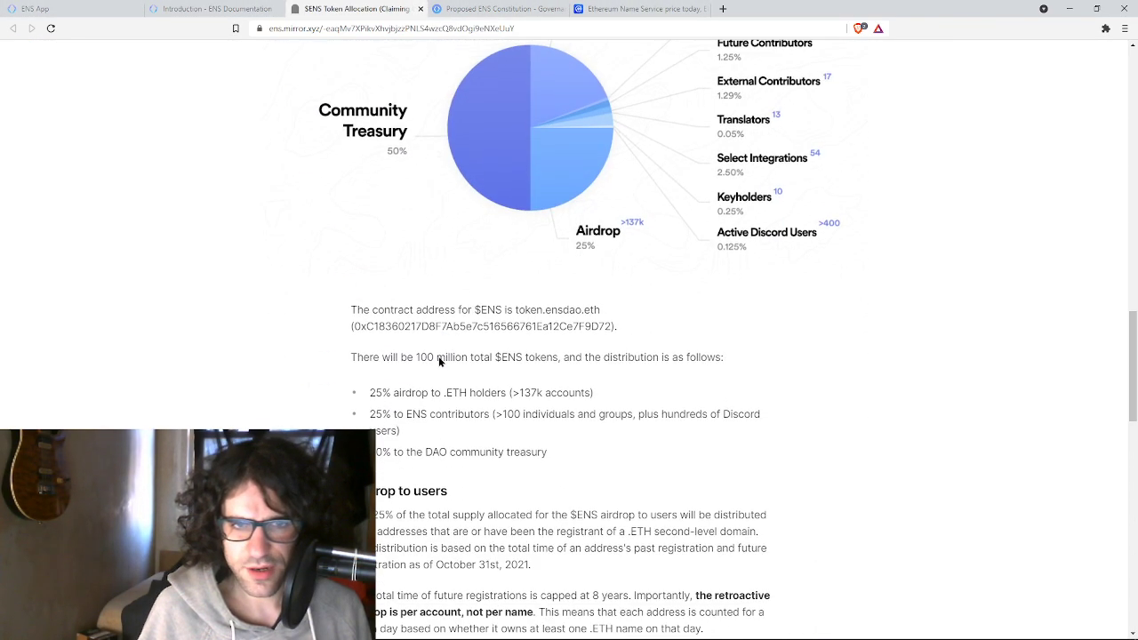
{"action": "scroll", "scroll_direction": "down", "scroll_amount": 3}
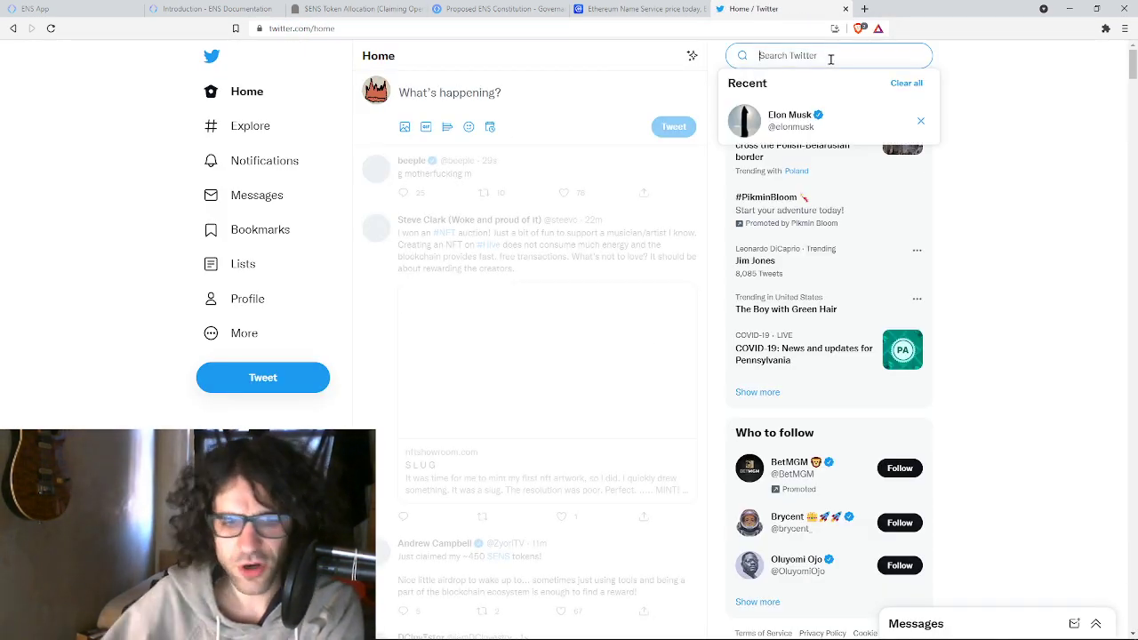
Search 'ens', open the ens.eth profile, and follow its pinned ens.mirror.xyz claiming link
{"action": "type", "text": "ens"}
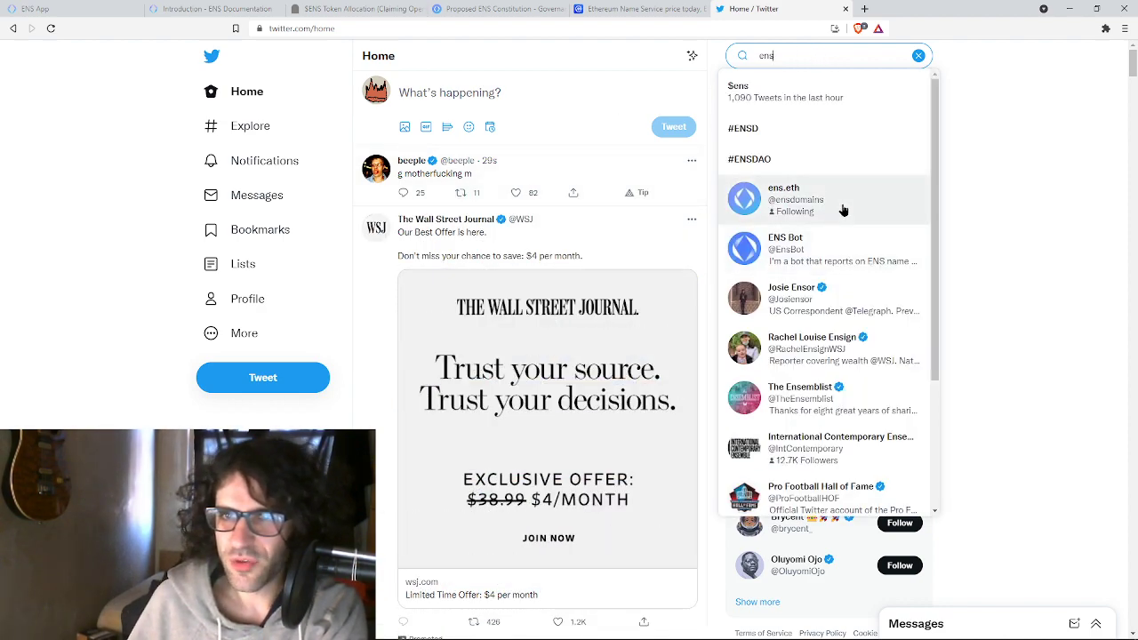
{"action": "left_click", "coordinate": [791, 193]}
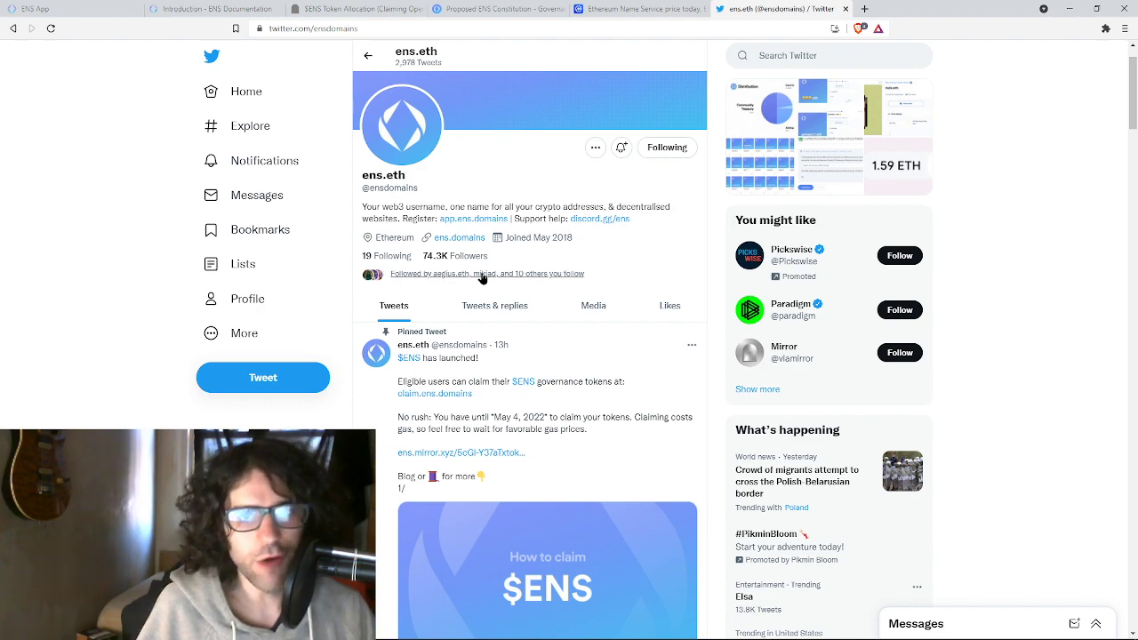
{"action": "mouse_move", "coordinate": [477, 120]}
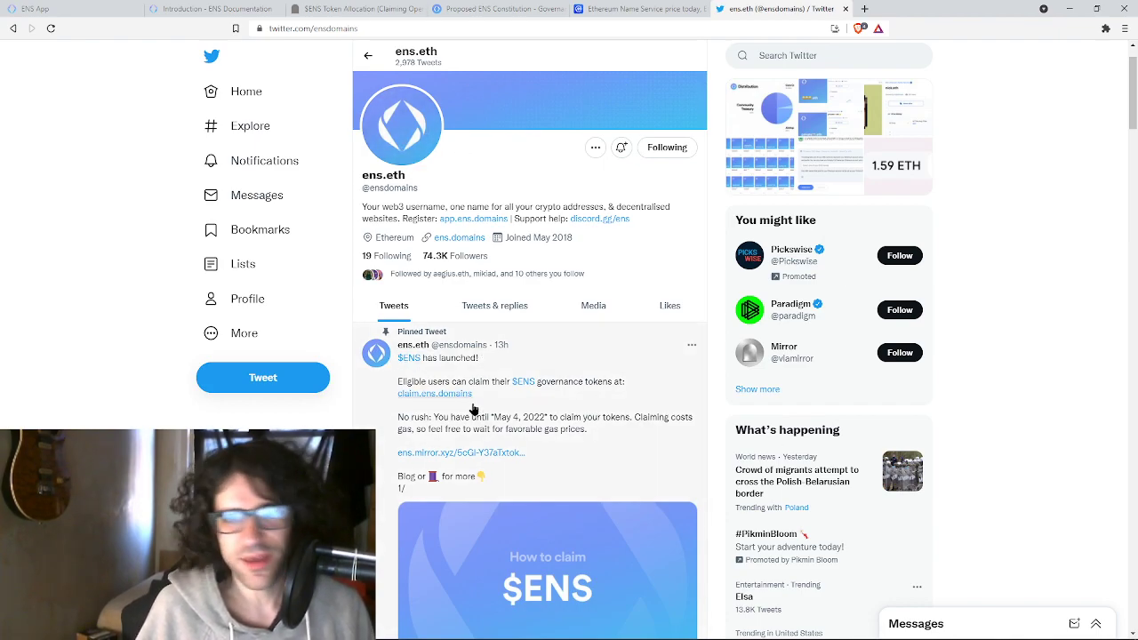
{"action": "scroll", "scroll_direction": "down", "scroll_amount": 3}
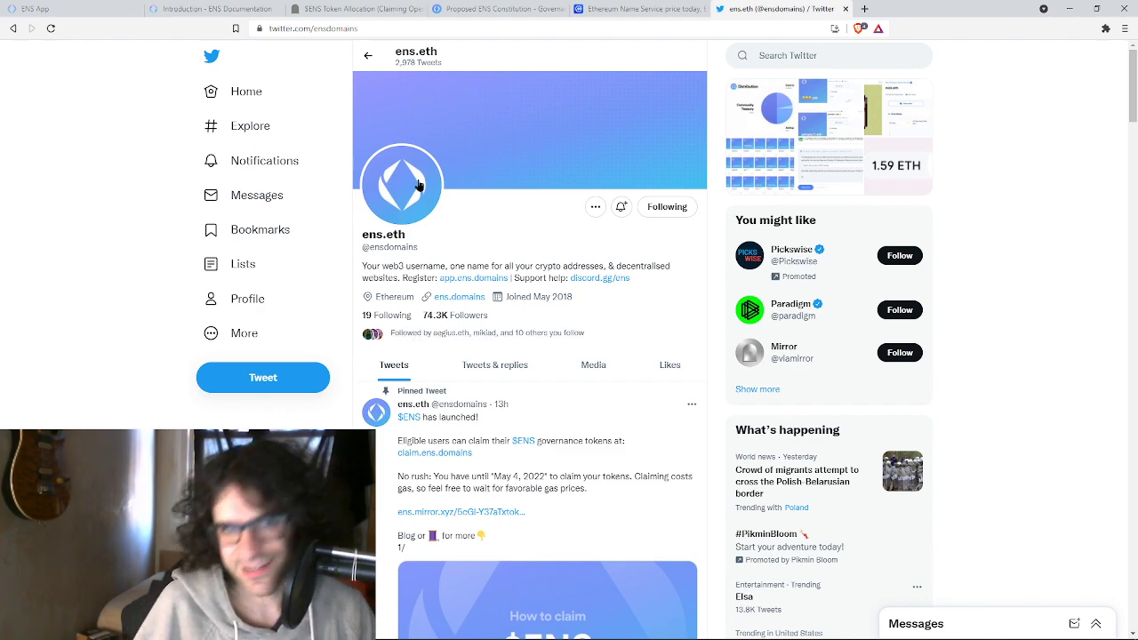
{"action": "mouse_move", "coordinate": [426, 338]}
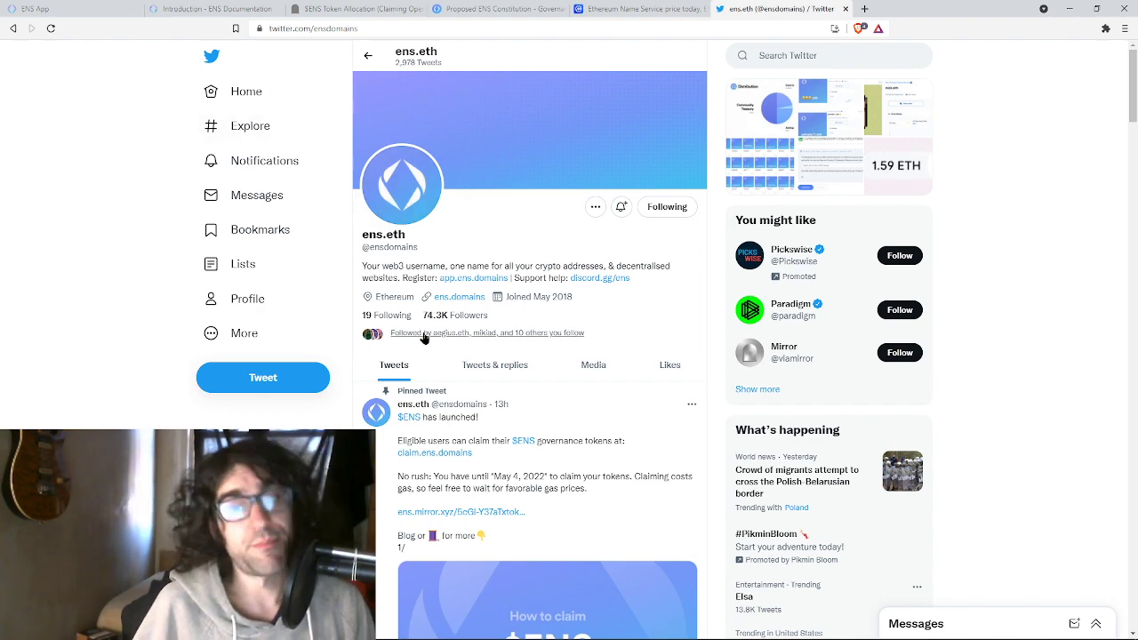
{"action": "scroll", "scroll_direction": "down", "scroll_amount": 3}
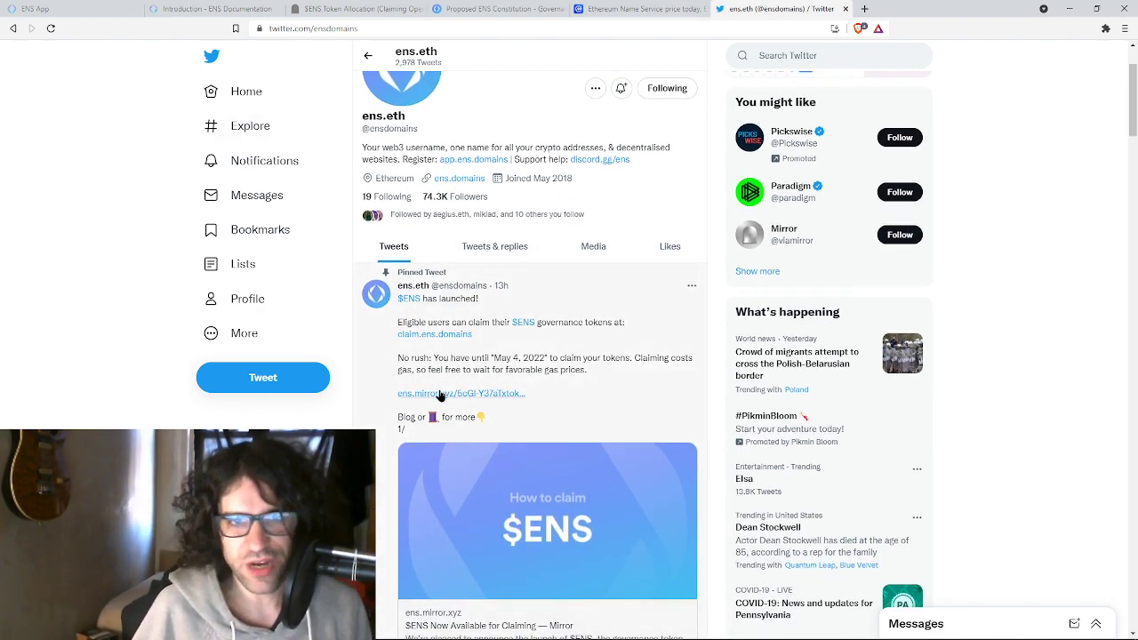
{"action": "left_click", "coordinate": [435, 393]}
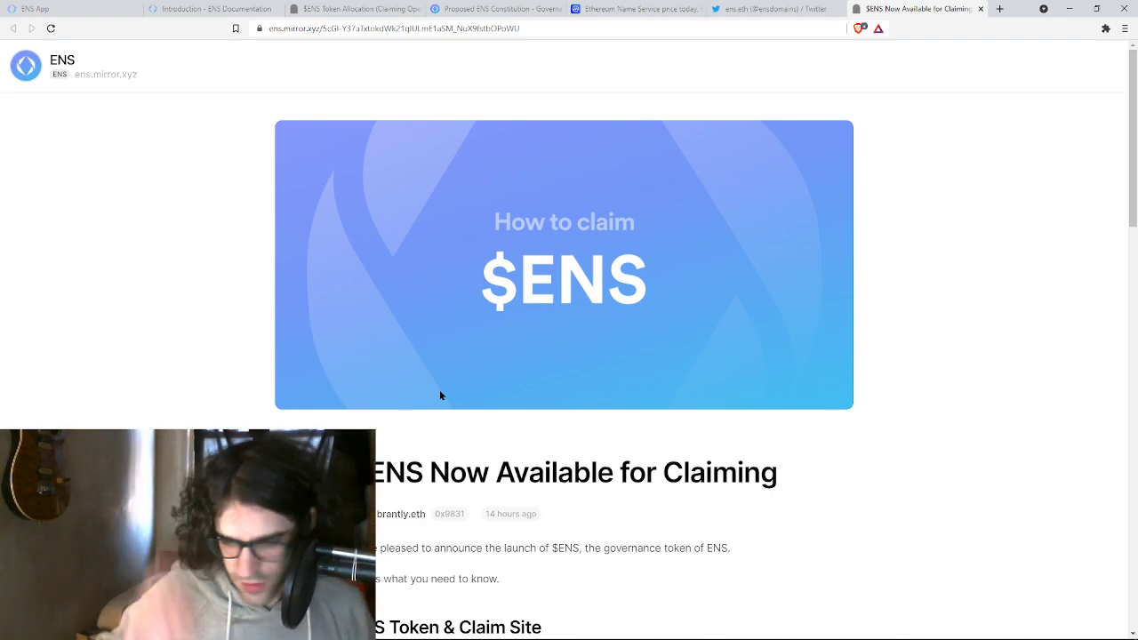
Scroll through the '$ENS Now Available for Claiming' post on Mirror
{"action": "scroll", "scroll_direction": "down", "scroll_amount": 3}
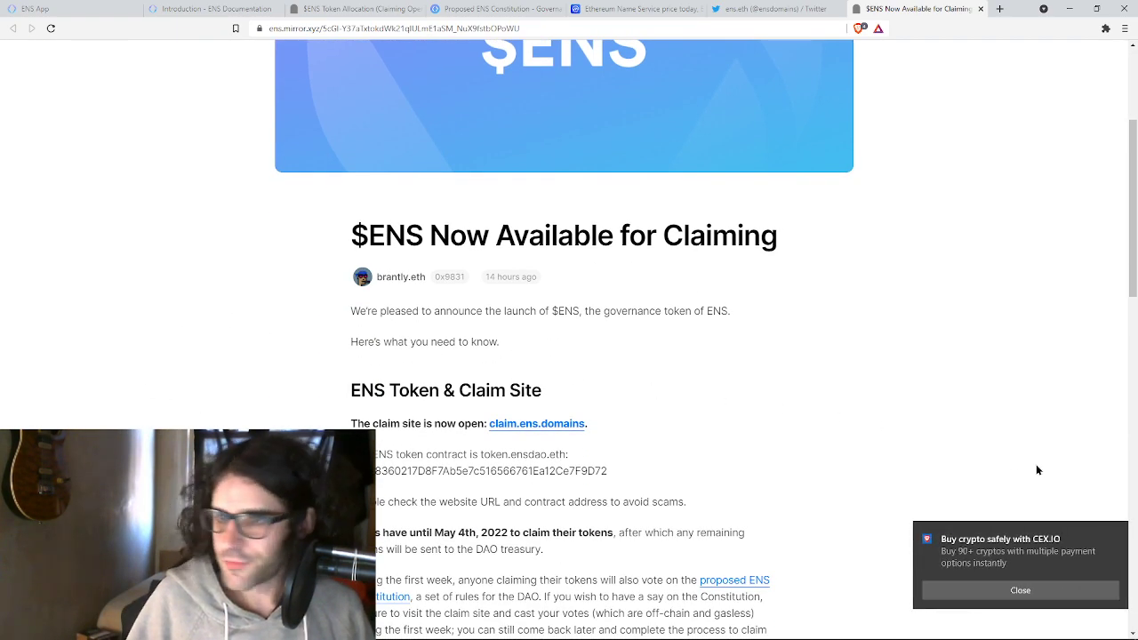
{"action": "scroll", "scroll_direction": "down", "scroll_amount": 3}
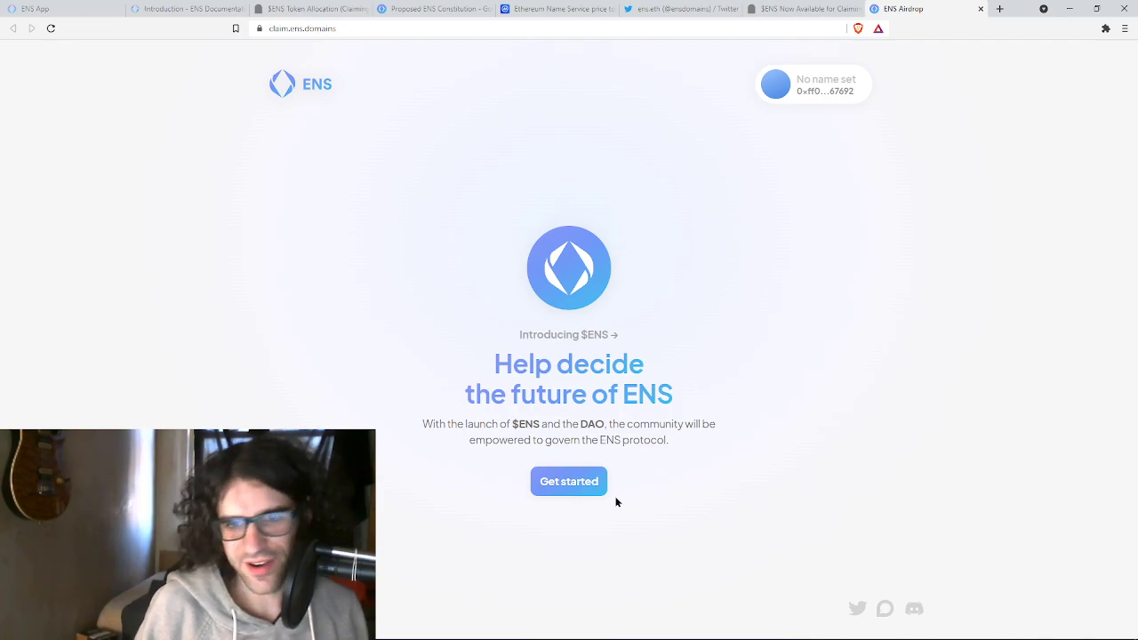
Close the claim.ens.domains tab to return to the Mirror claiming post
{"action": "left_click", "coordinate": [568, 481]}
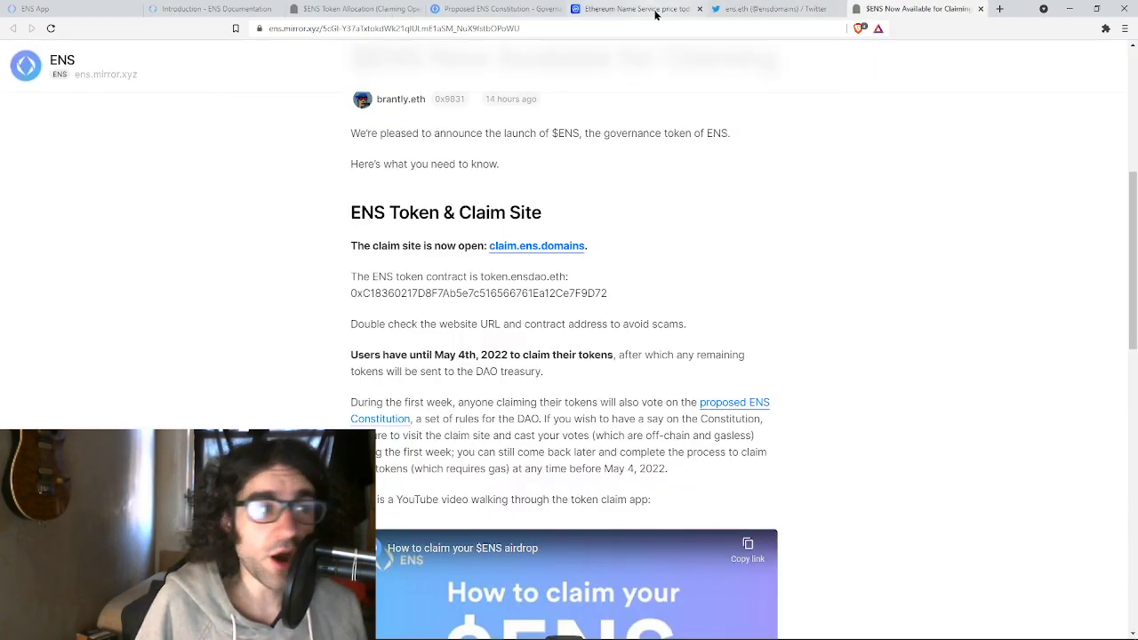
Show the Ethereum Name Service to USD chart and price statistics on CoinMarketCap
{"action": "left_click", "coordinate": [633, 8]}
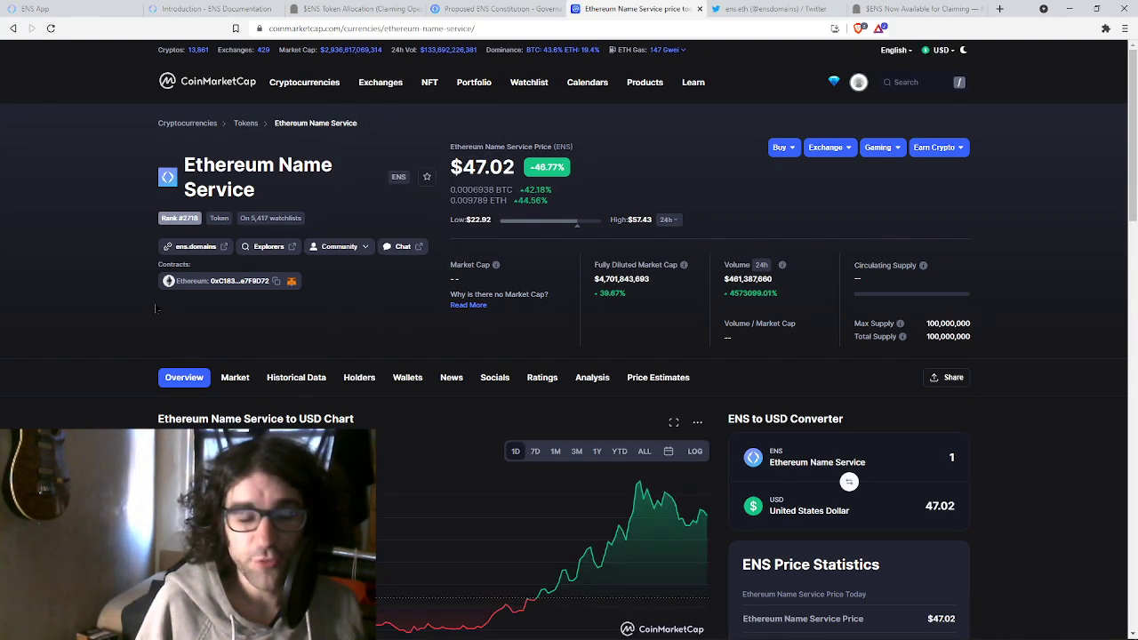
{"action": "scroll", "scroll_direction": "down", "scroll_amount": 3}
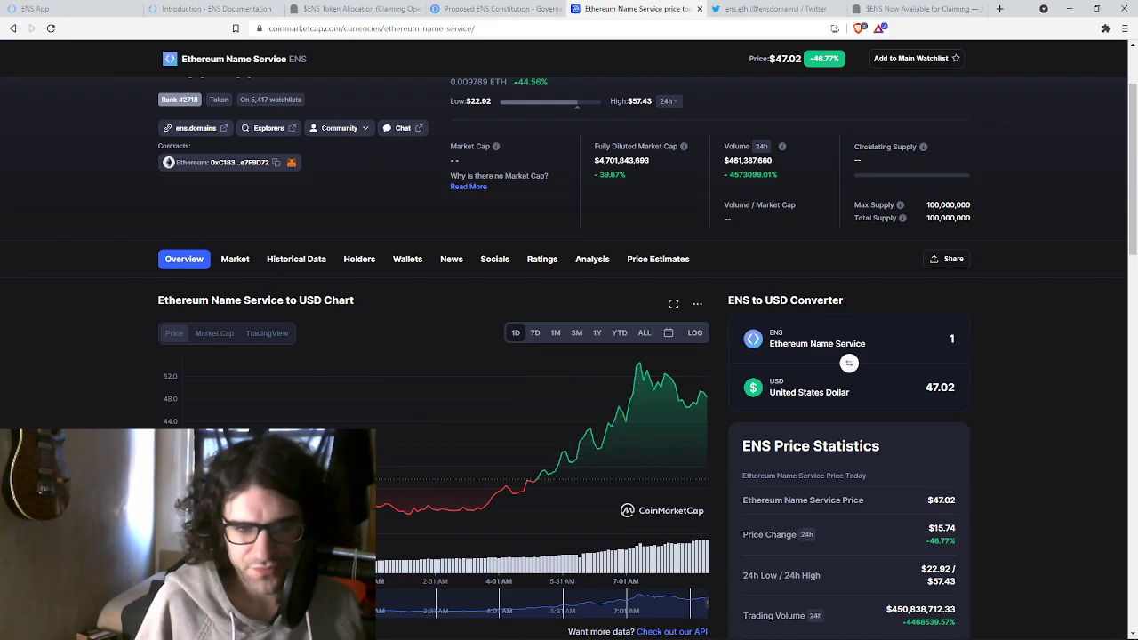
{"action": "scroll", "scroll_direction": "down", "scroll_amount": 3}
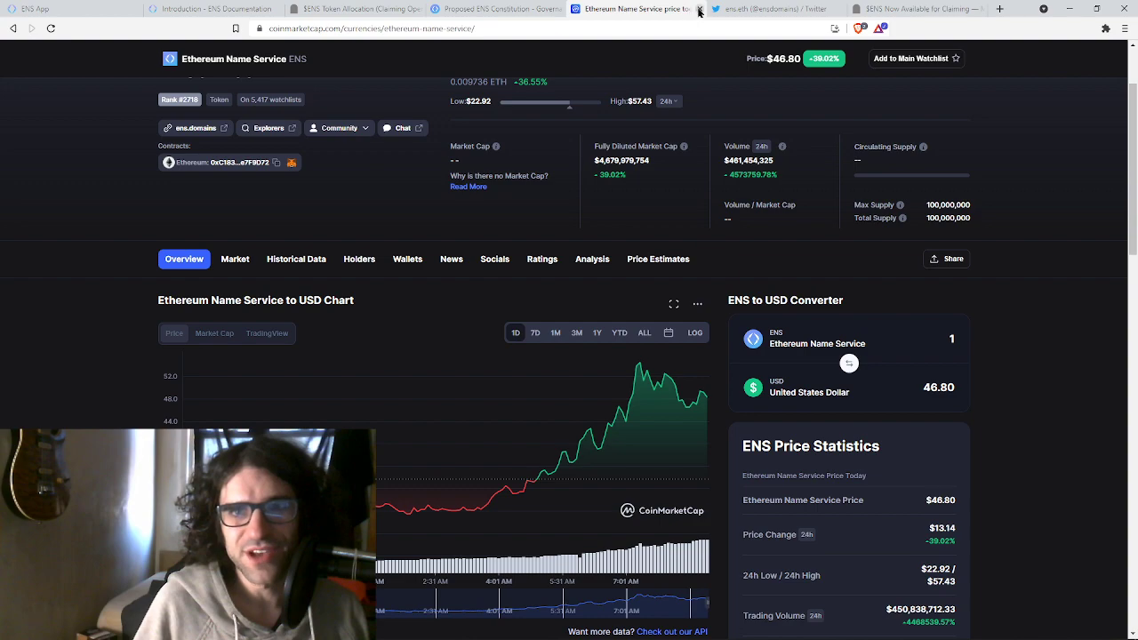
{"action": "mouse_move", "coordinate": [636, 9]}
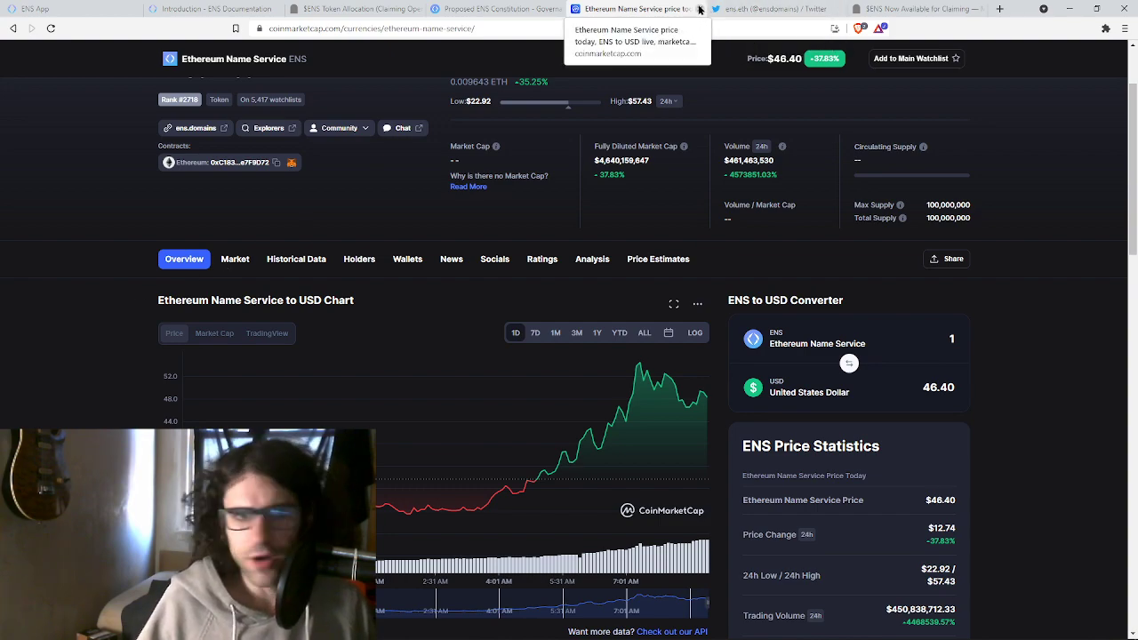
{"action": "mouse_move", "coordinate": [75, 360]}
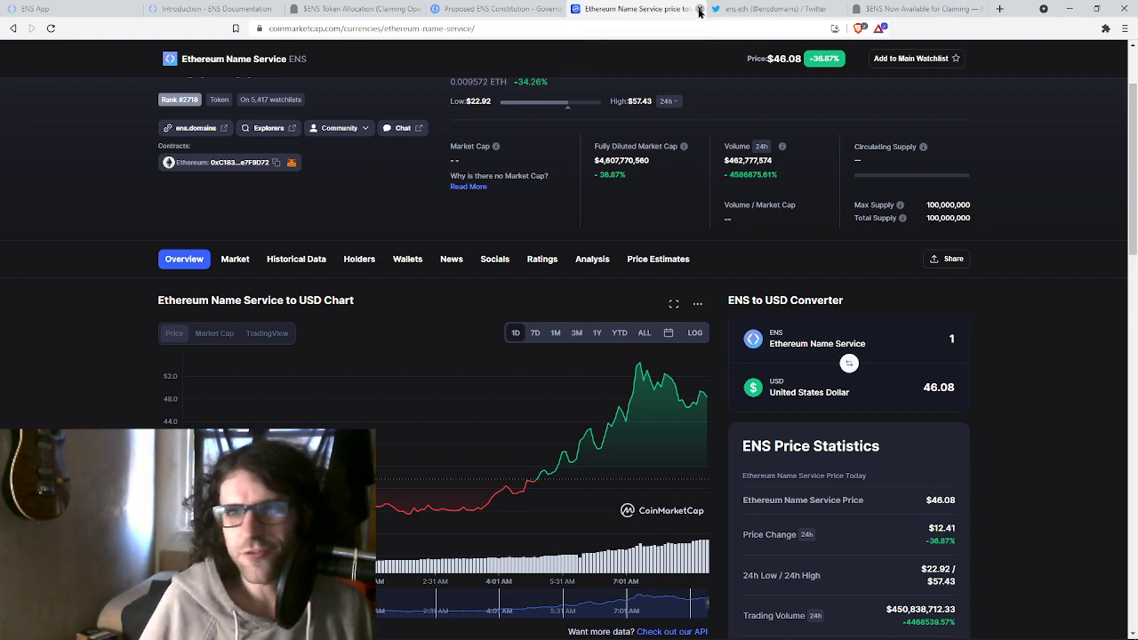
Close the CoinMarketCap ENS price tab and the ens.eth Twitter tab
{"action": "left_click", "coordinate": [622, 9]}
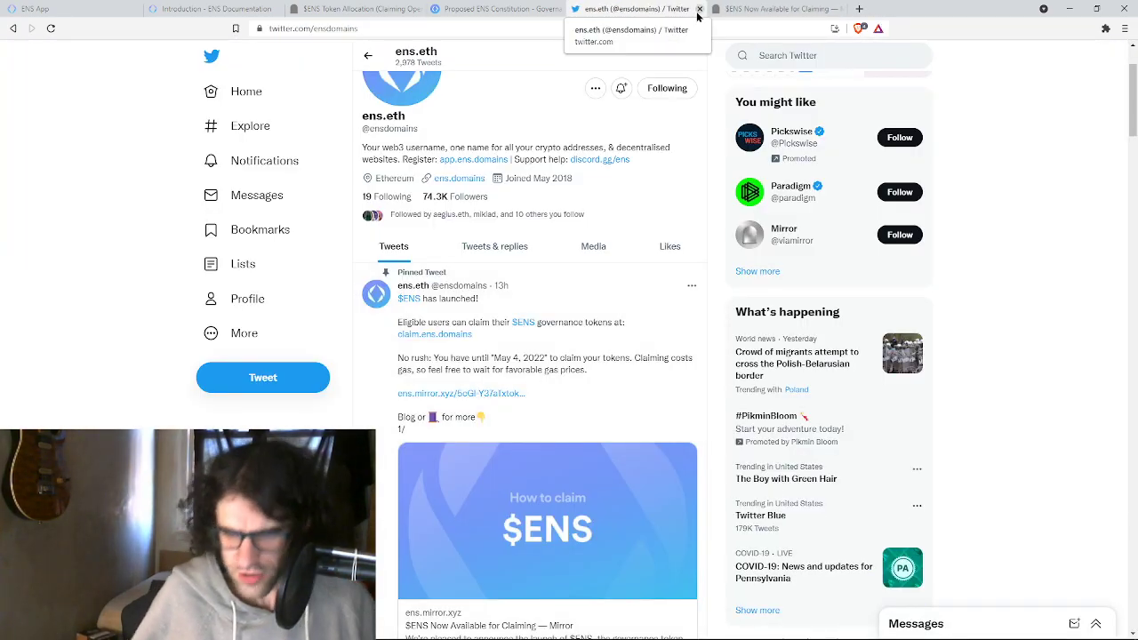
{"action": "left_click", "coordinate": [694, 9]}
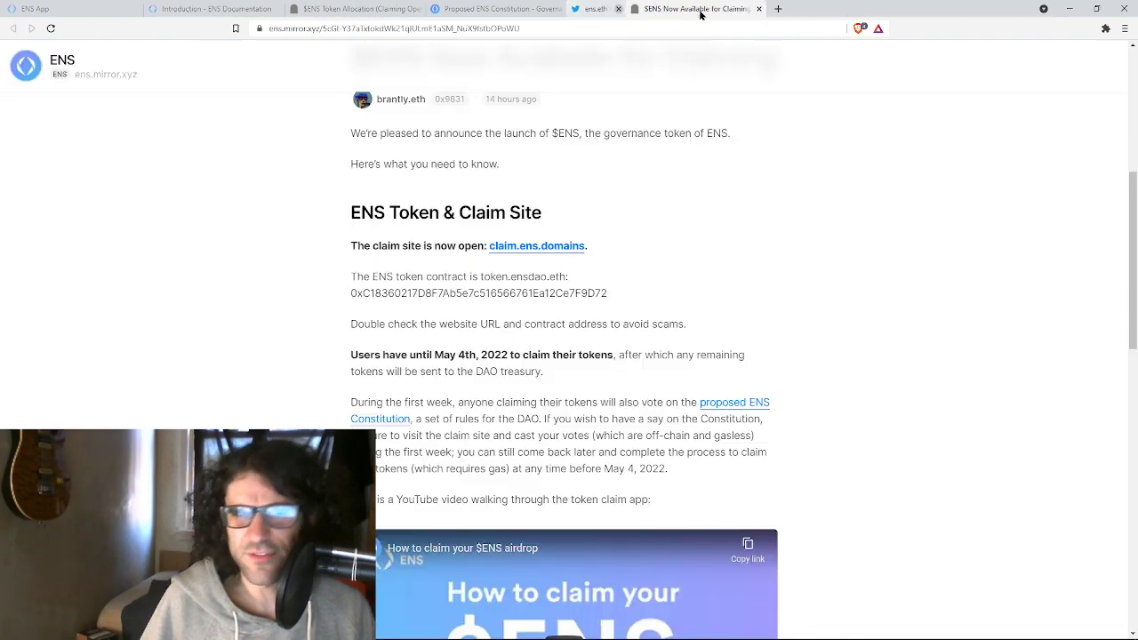